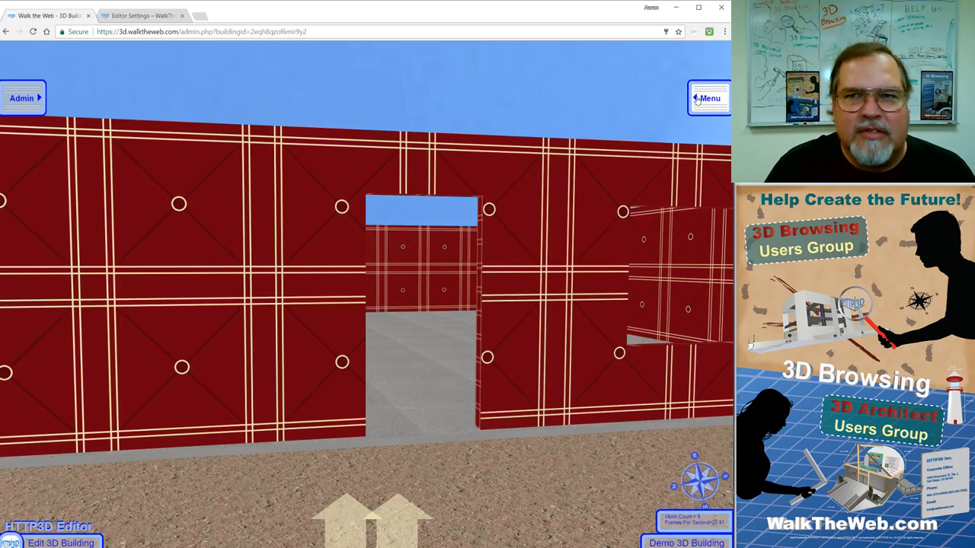
Toggle the site's main menu, then bring up the administrator menu of building options.
left_click(709, 98)
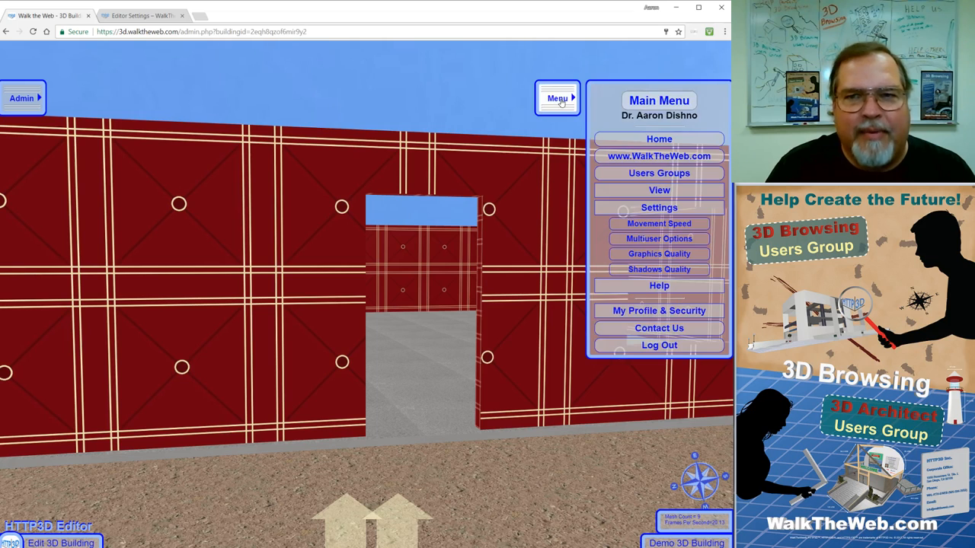
left_click(558, 99)
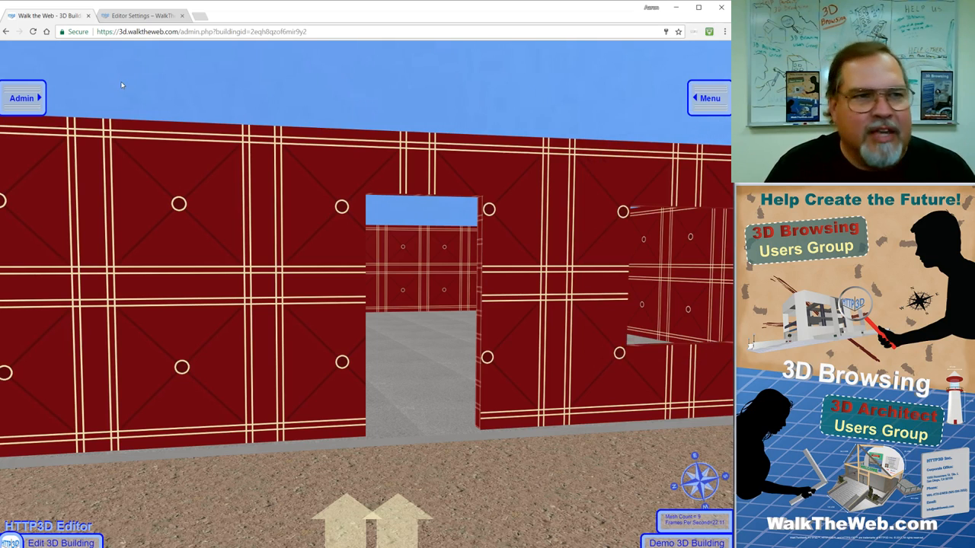
mouse_move(22, 98)
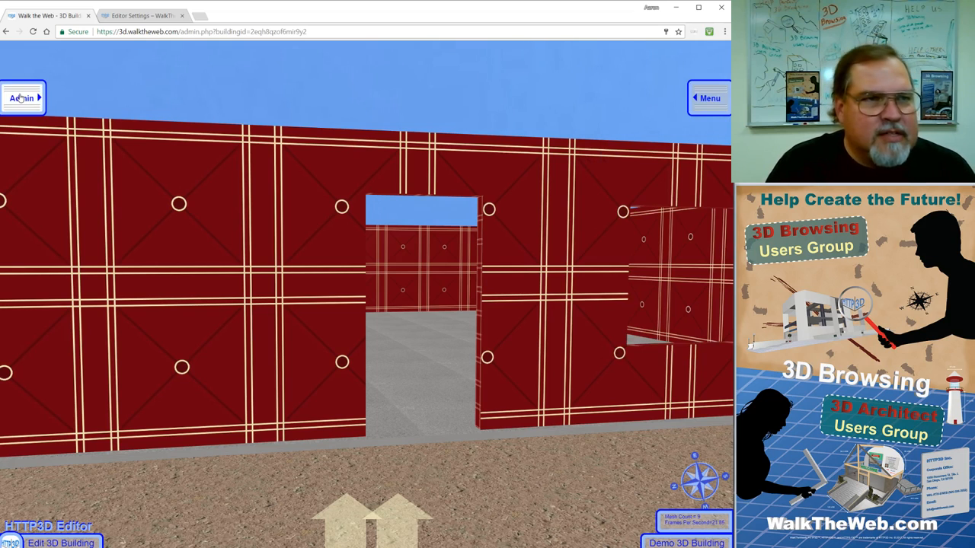
left_click(21, 98)
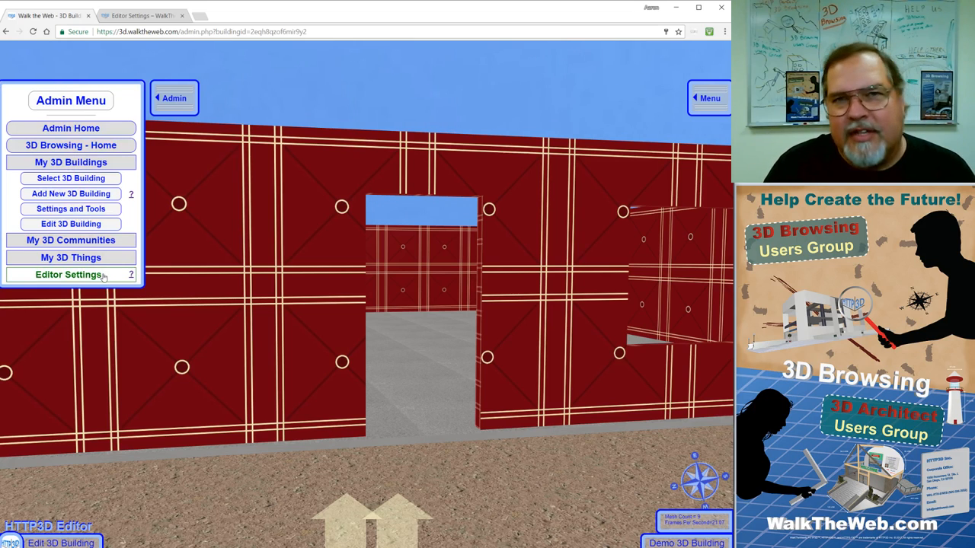
Expand Editor Settings and turn gravity off so the view rises above the walls.
left_click(69, 274)
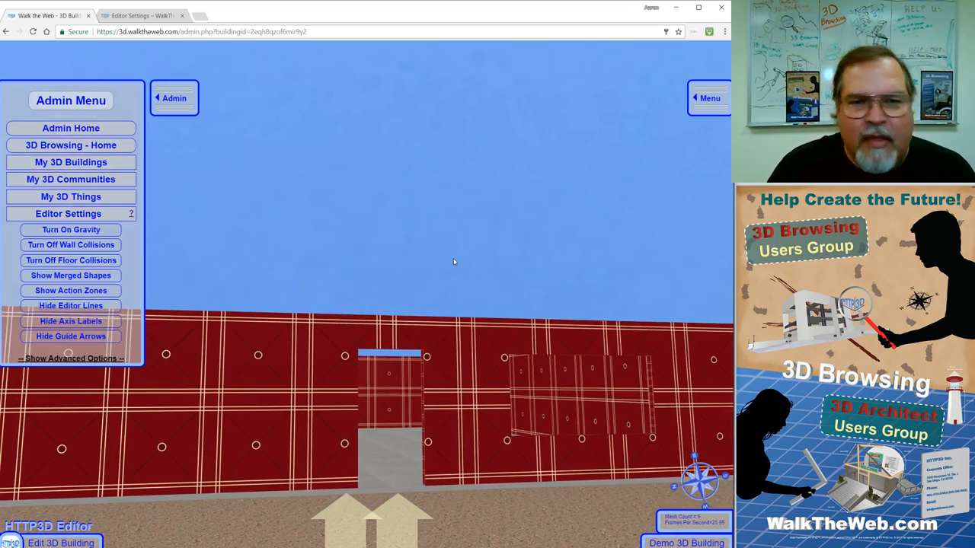
left_click(70, 304)
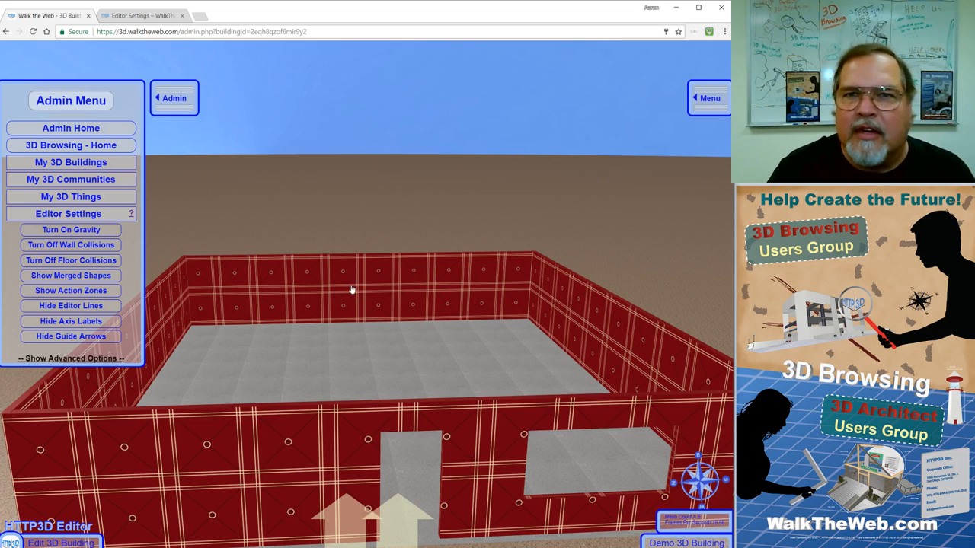
mouse_move(138, 236)
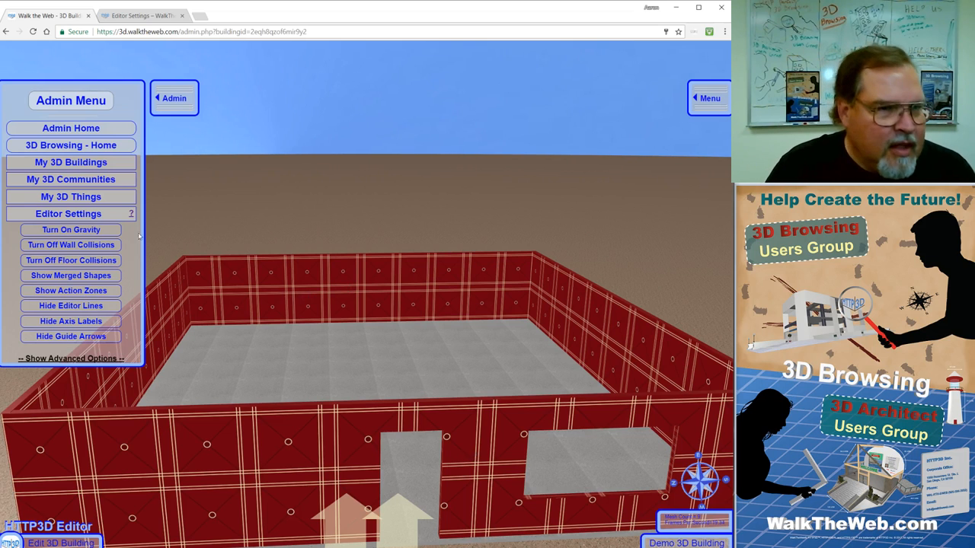
mouse_move(378, 285)
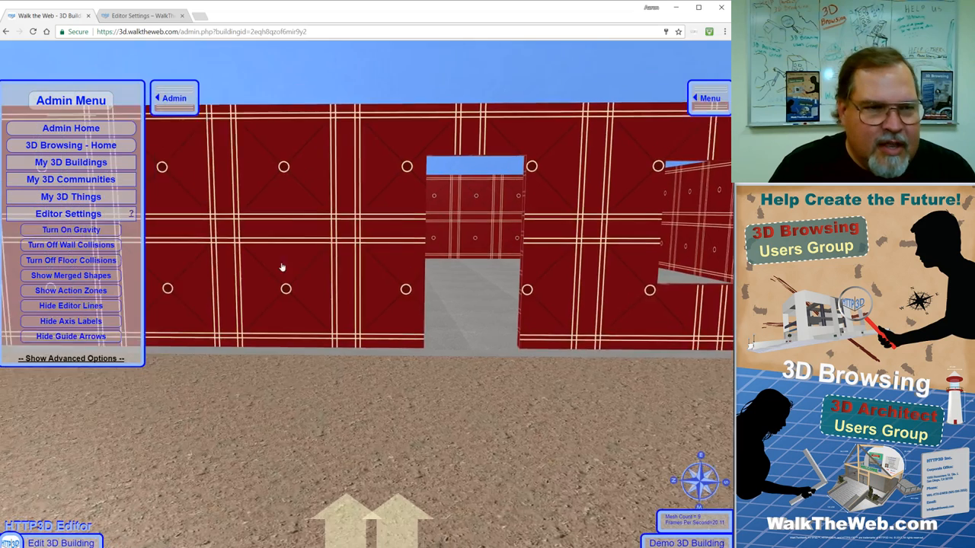
Turn off wall collisions so the view can pass through the building's walls.
left_click(70, 244)
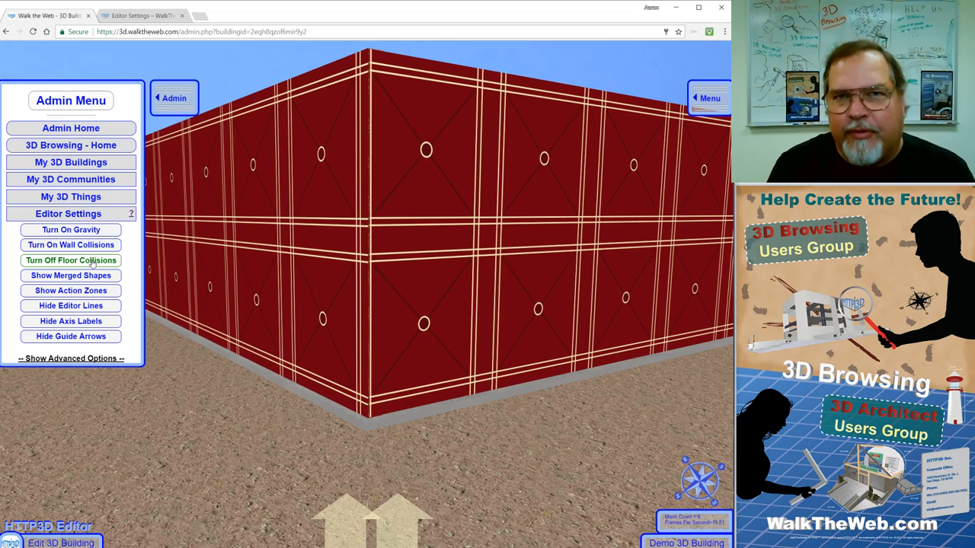
mouse_move(61, 286)
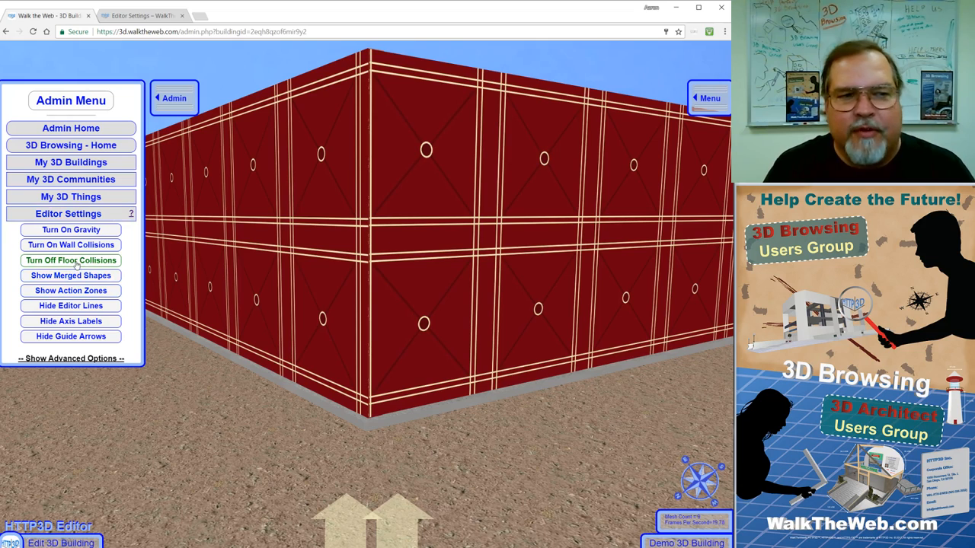
Turn off floor collisions, then restore wall and floor collisions.
left_click(70, 259)
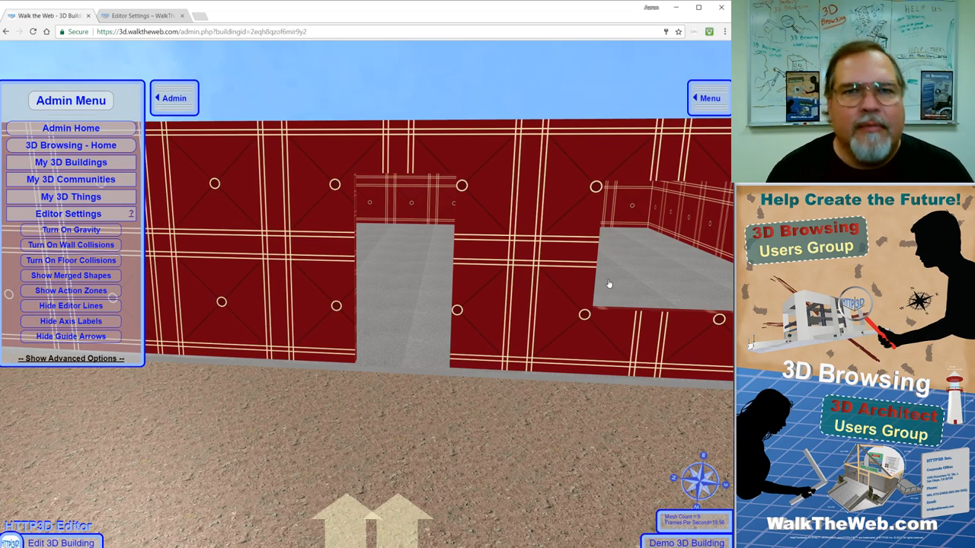
mouse_move(429, 220)
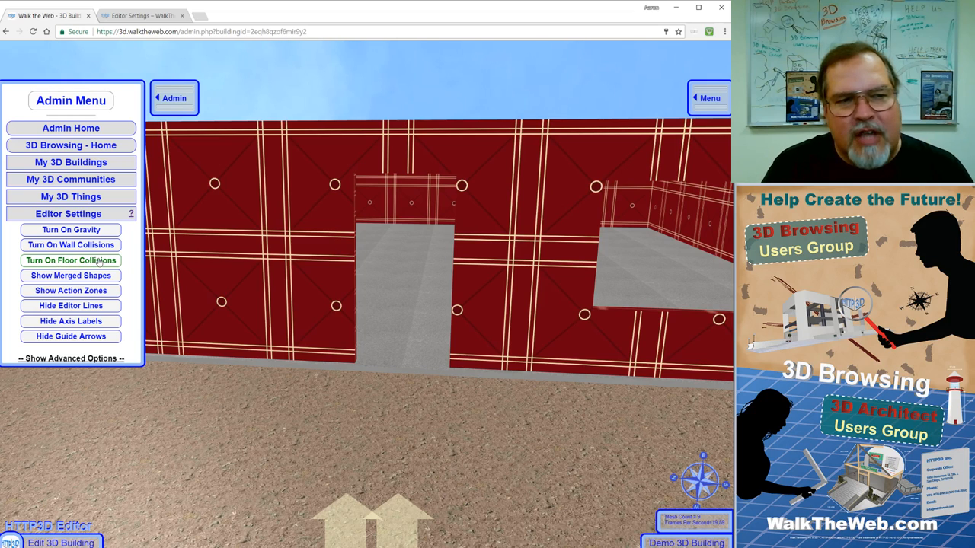
left_click(70, 243)
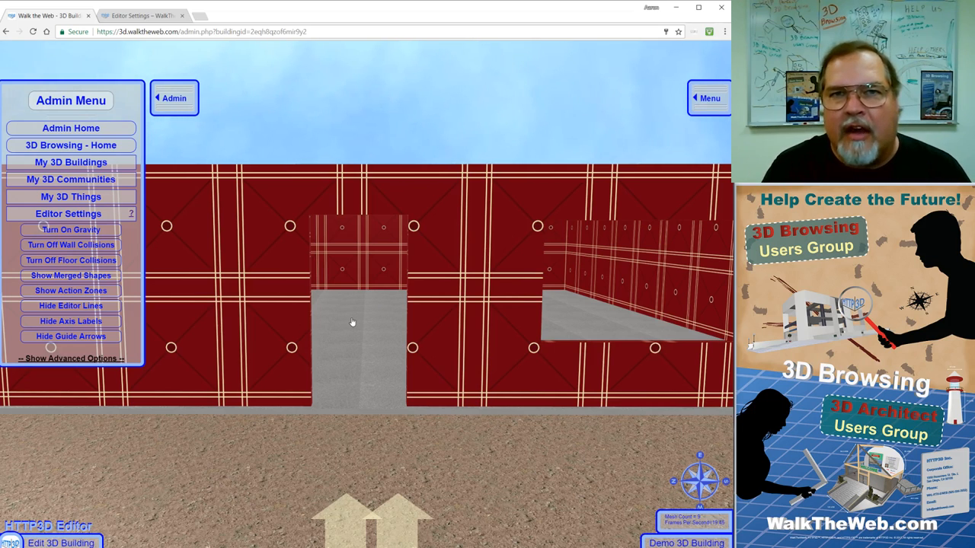
mouse_move(167, 286)
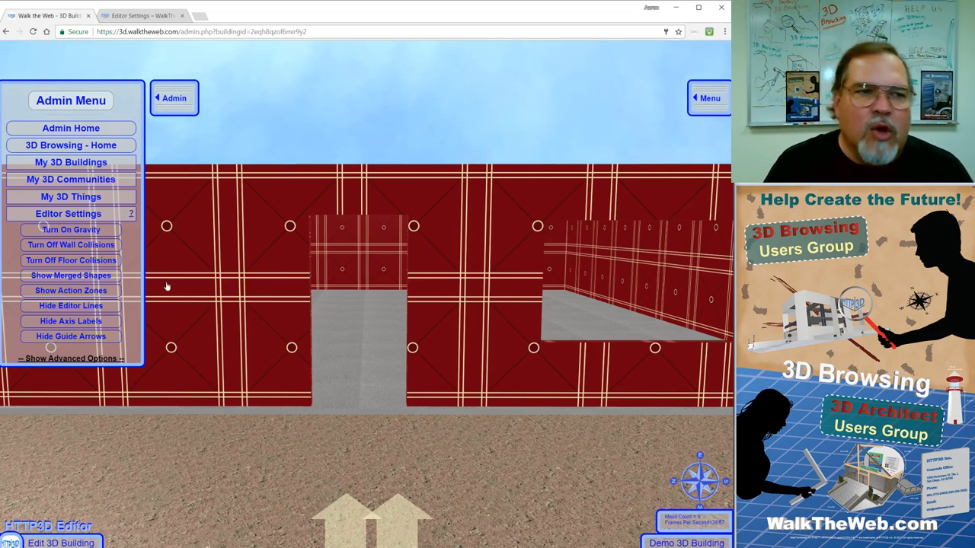
Show merged shapes, then save the wall box opened for editing.
left_click(70, 274)
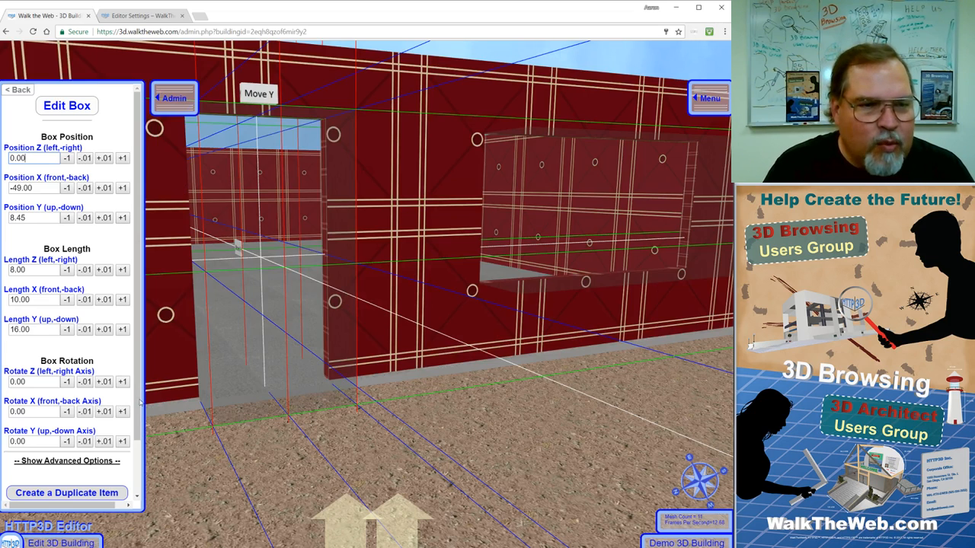
scroll("down", 3)
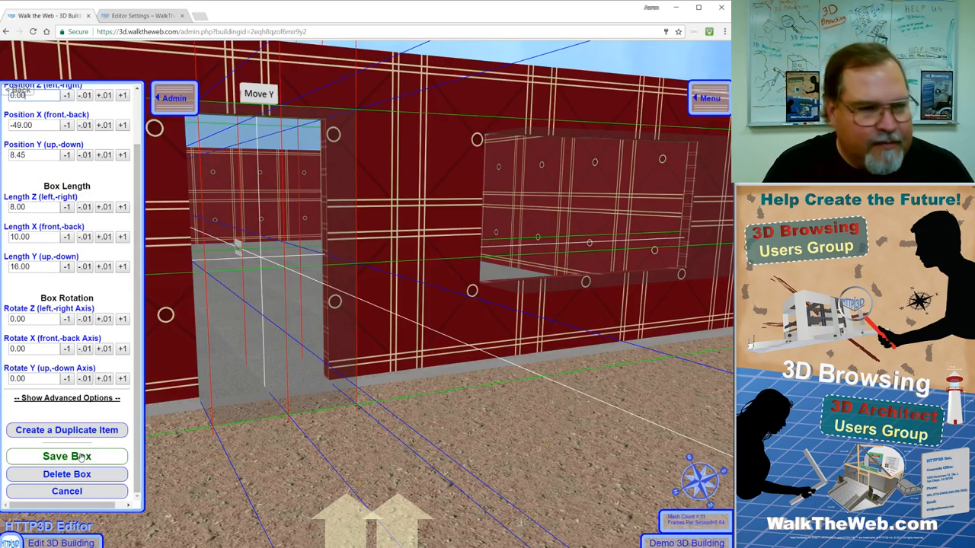
left_click(67, 456)
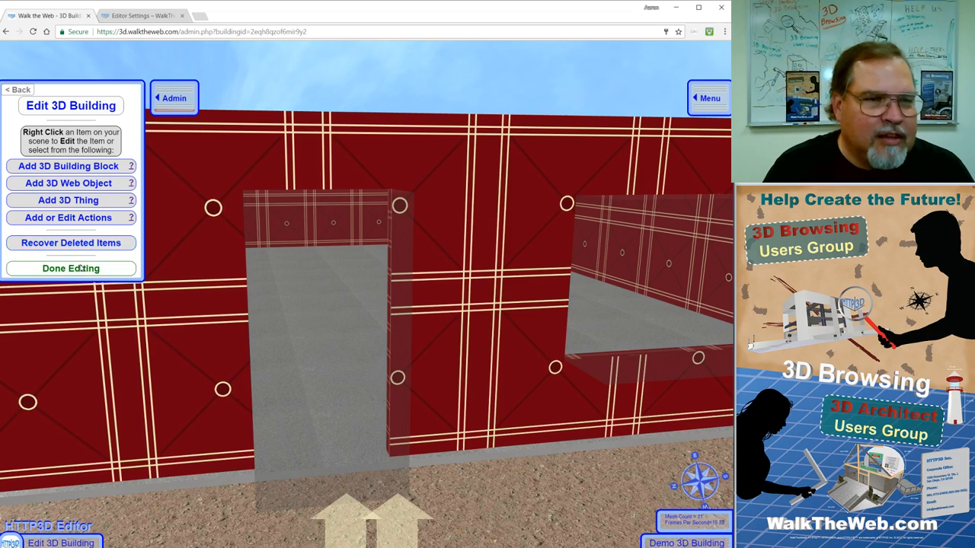
Finish editing the building and return to the admin menu with Editor Settings expanded.
left_click(174, 97)
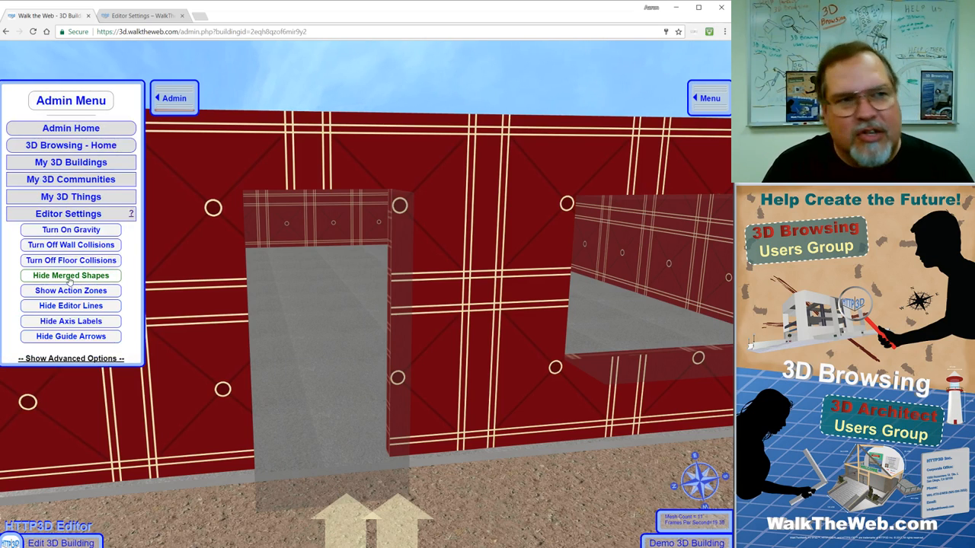
left_click(70, 244)
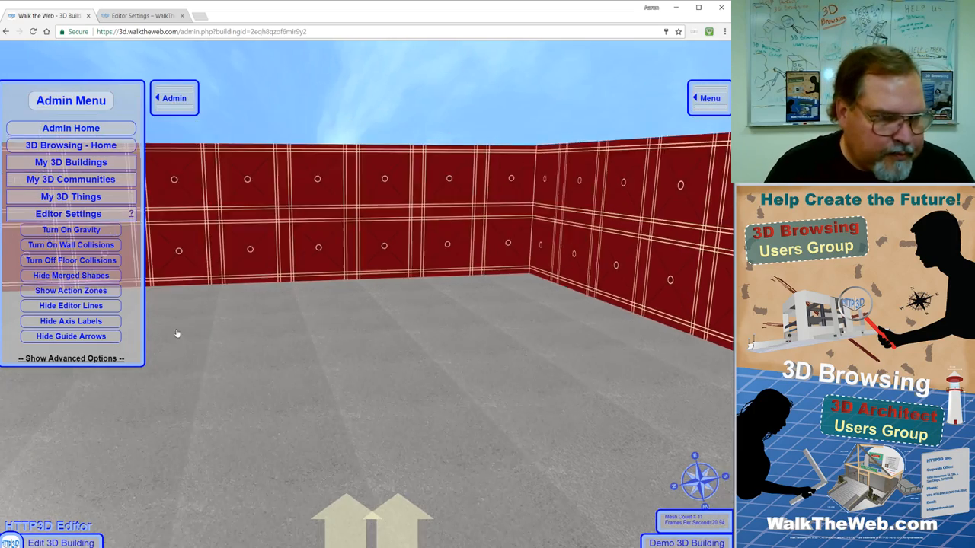
left_click(71, 290)
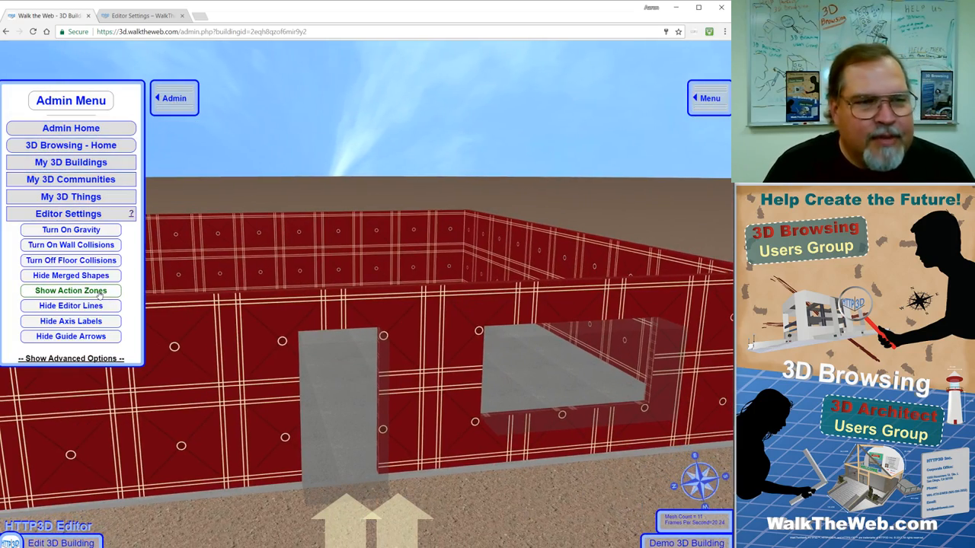
left_click(71, 275)
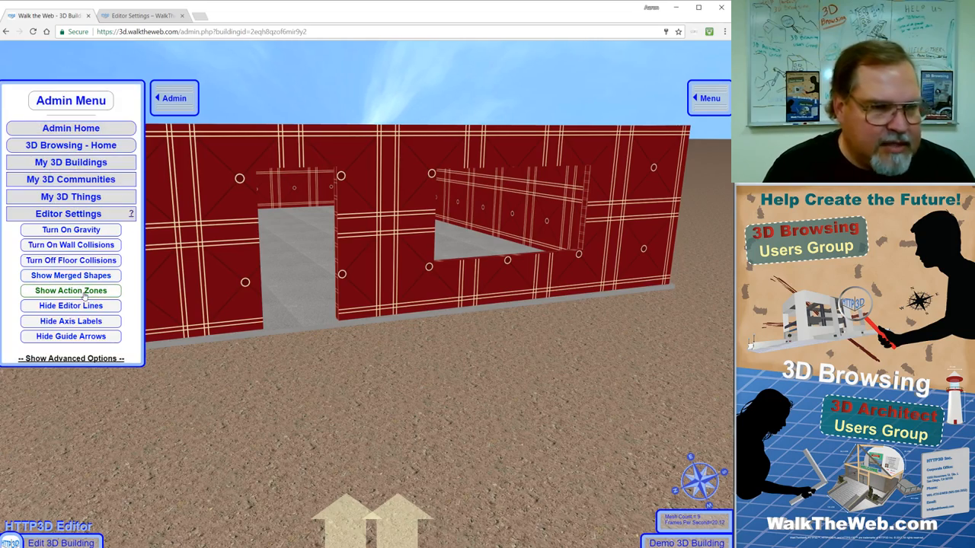
left_click(70, 289)
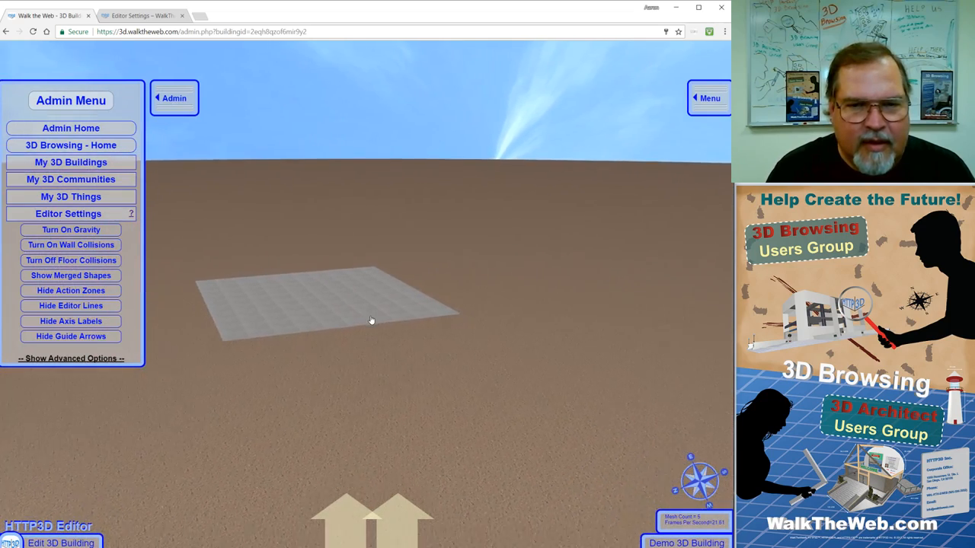
left_click(70, 275)
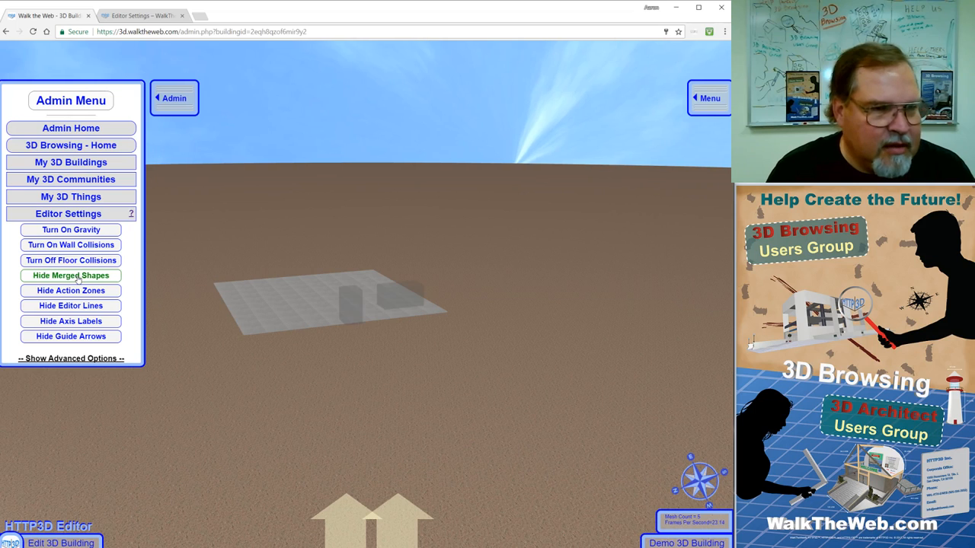
left_click(70, 274)
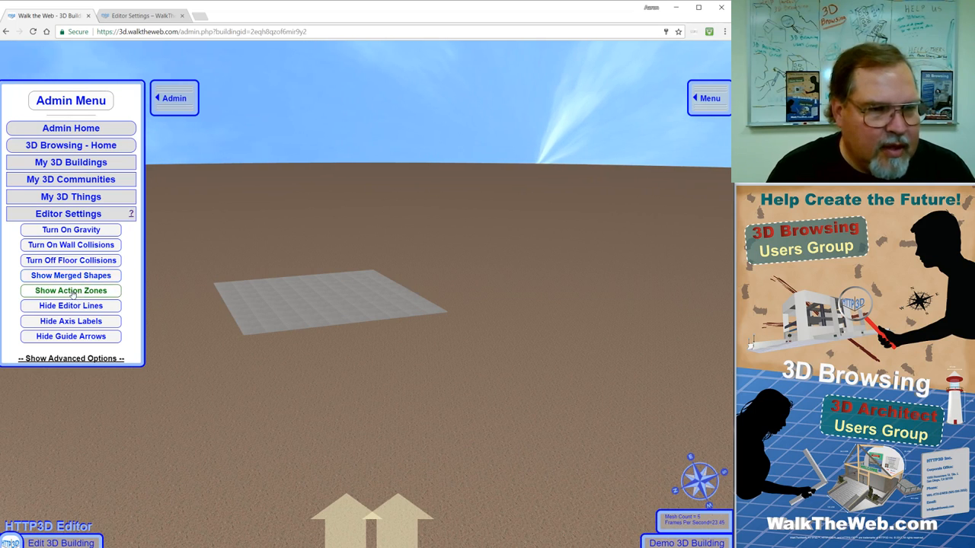
left_click(70, 289)
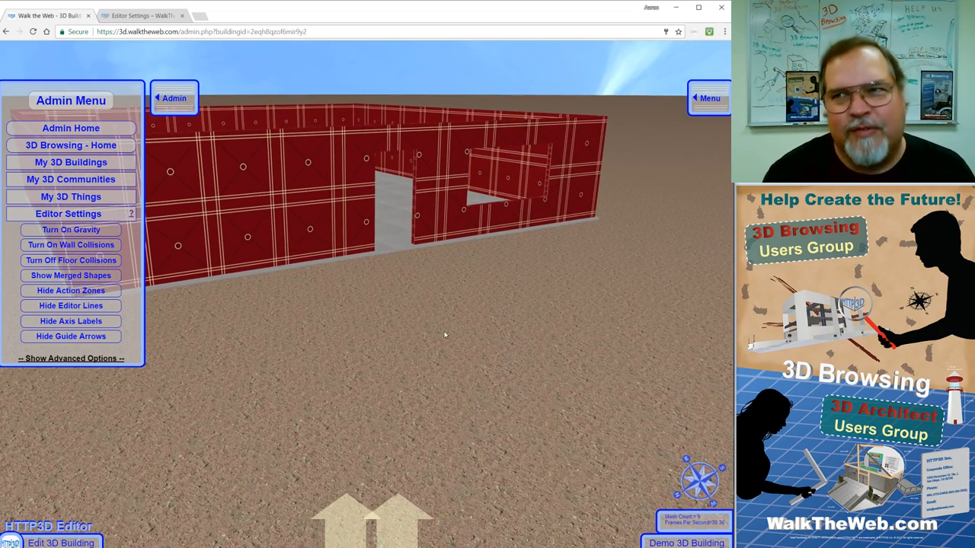
mouse_move(418, 338)
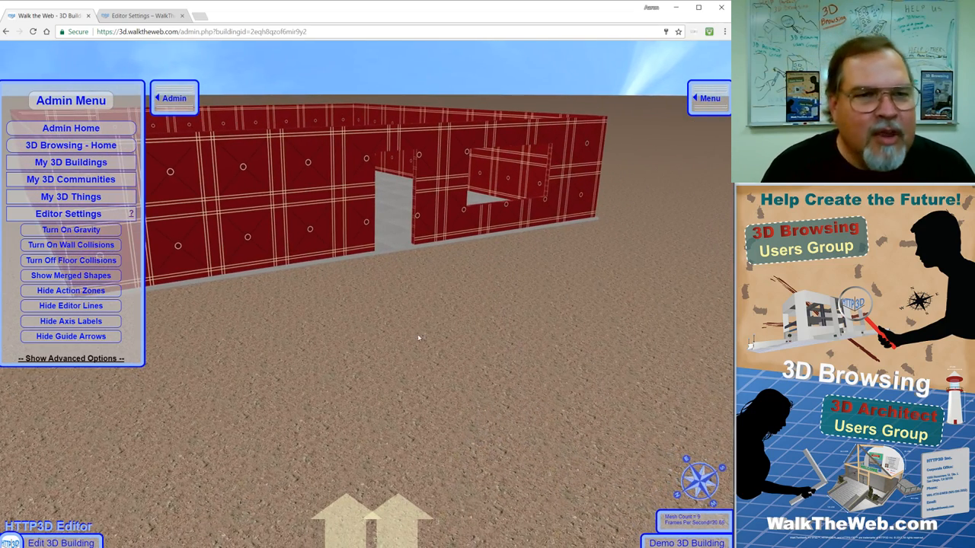
mouse_move(326, 332)
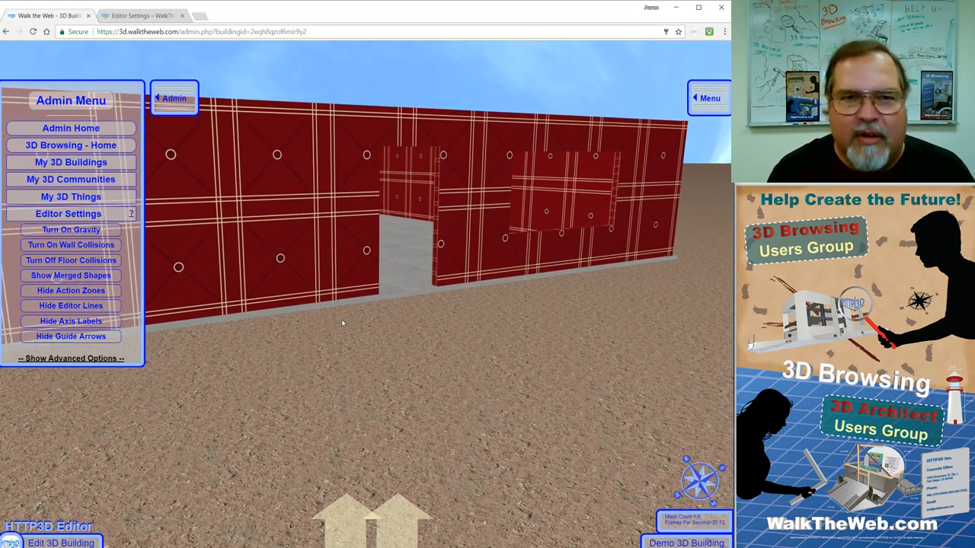
left_click(71, 274)
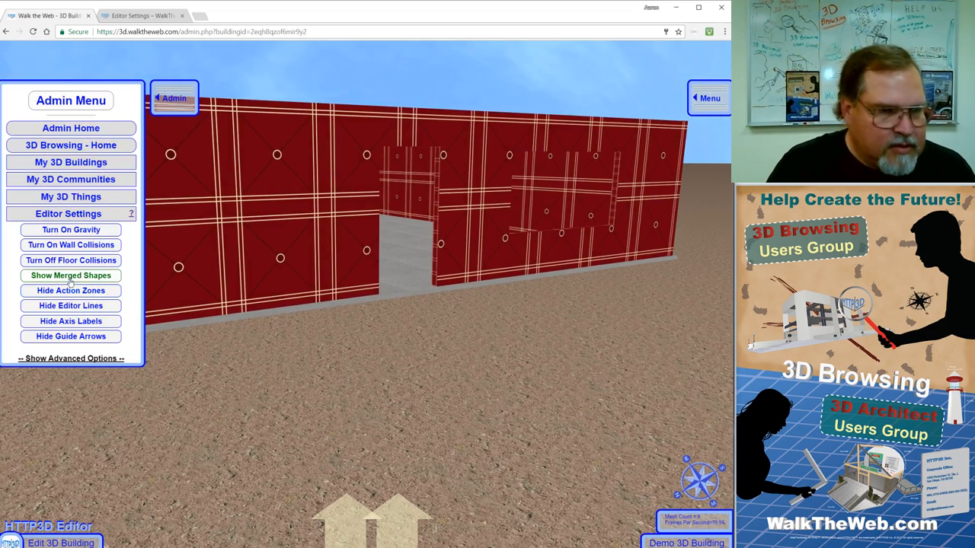
left_click(70, 289)
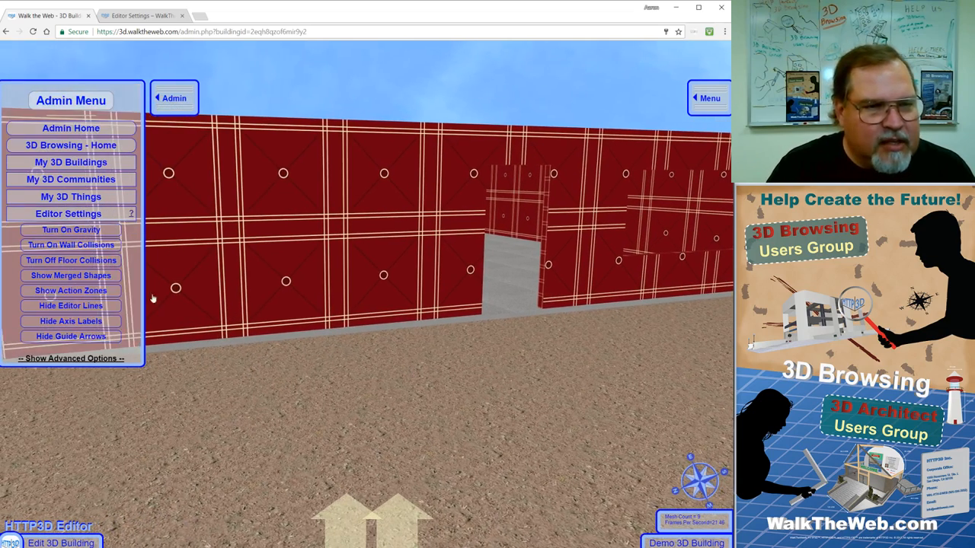
left_click(517, 221)
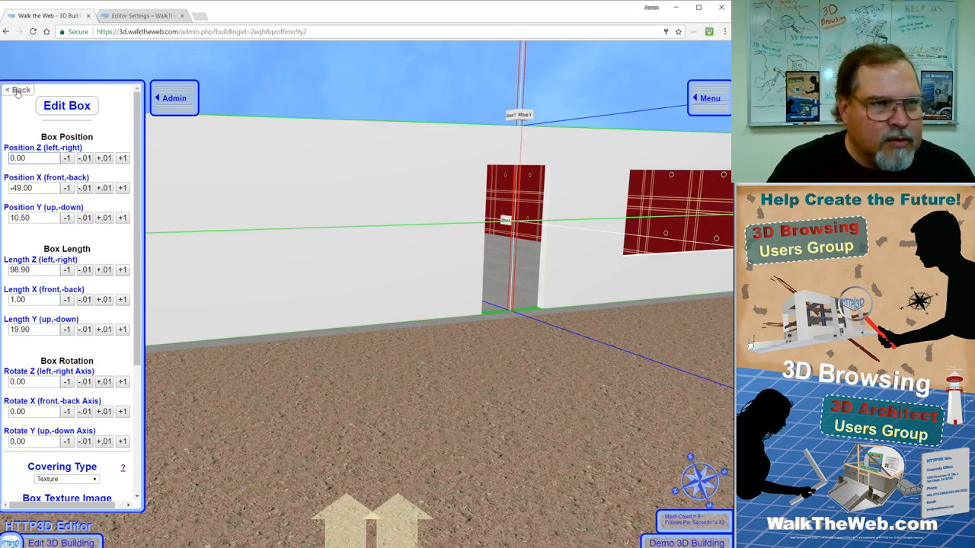
left_click(18, 90)
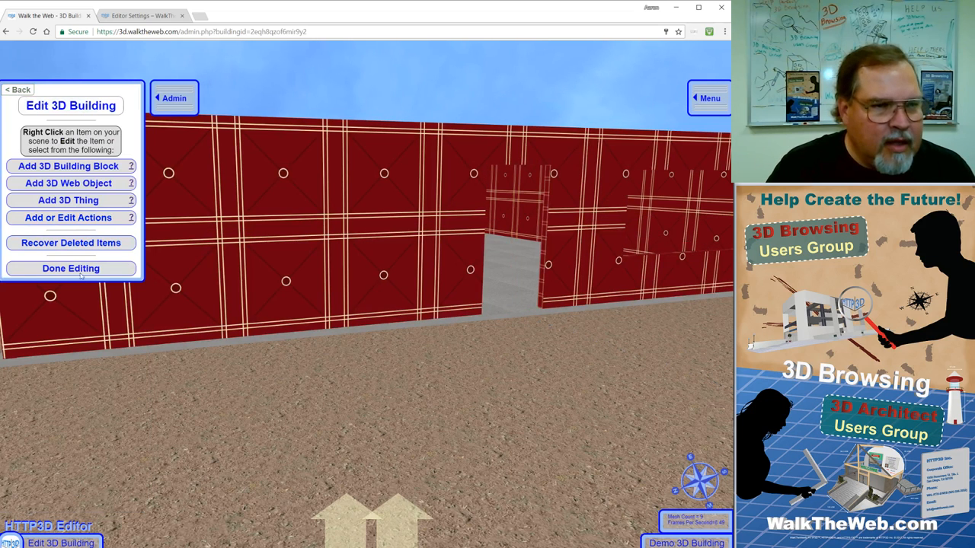
left_click(174, 97)
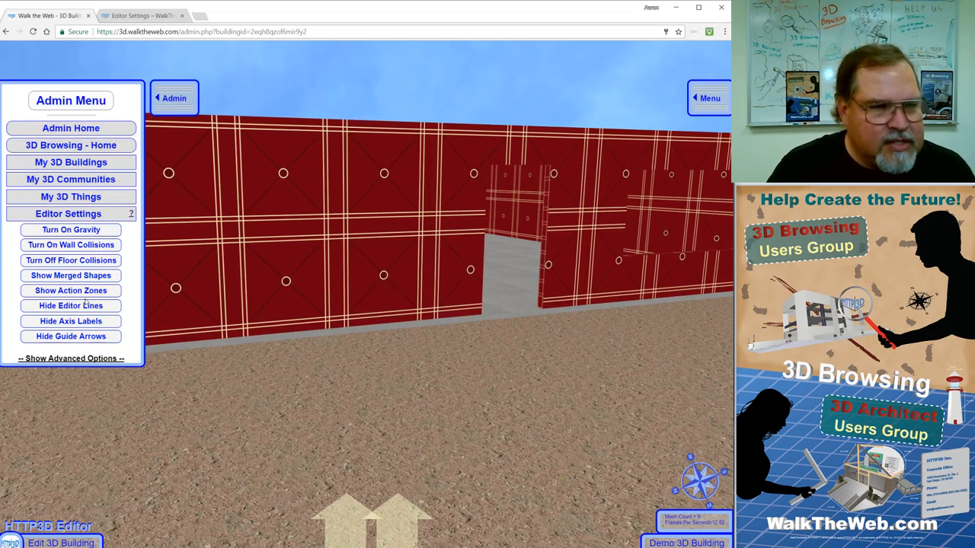
left_click(70, 305)
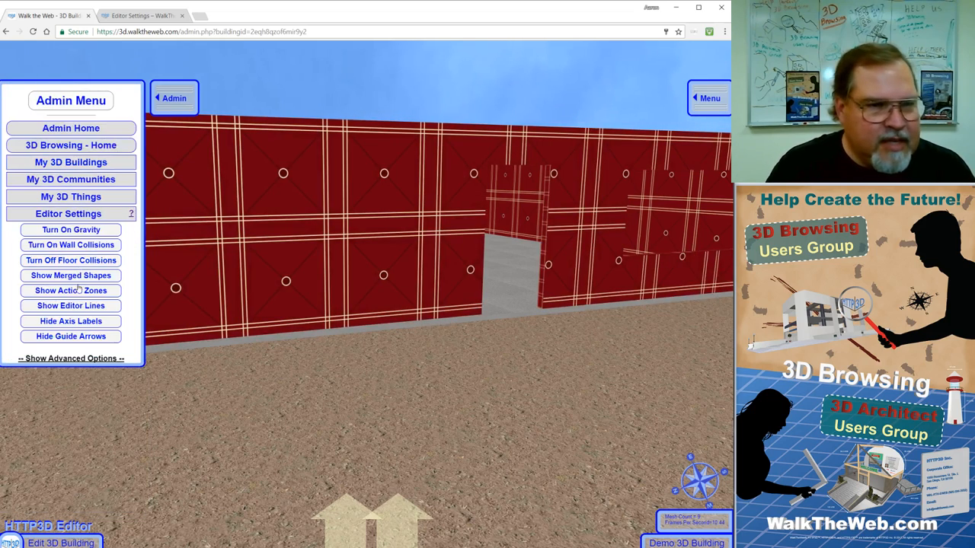
Review a wall box's position, length and rotation values, then back out and finish editing.
left_click(70, 305)
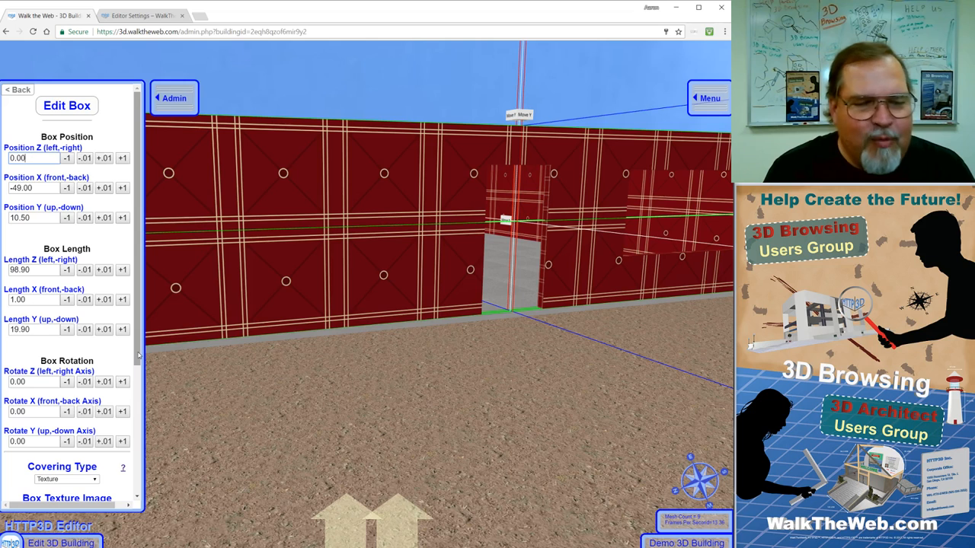
left_click(18, 89)
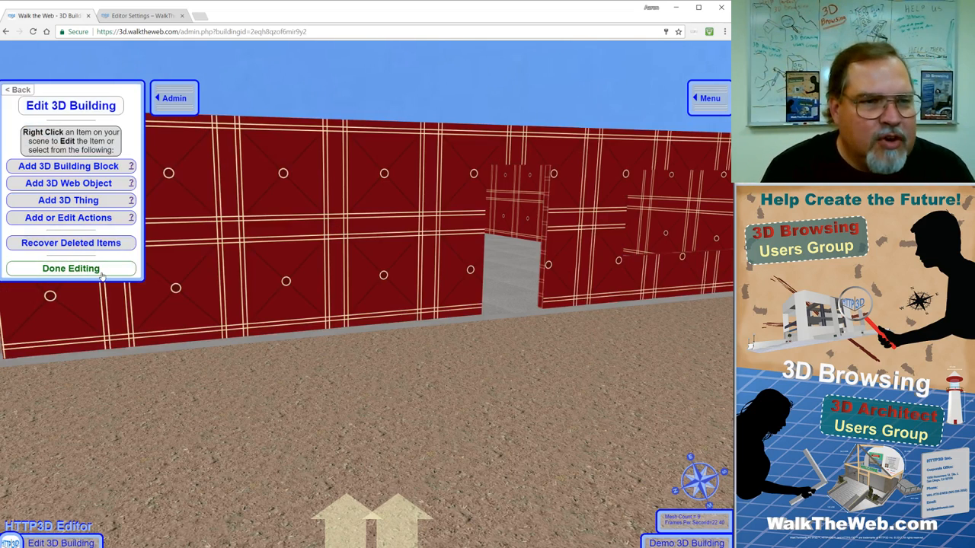
left_click(174, 98)
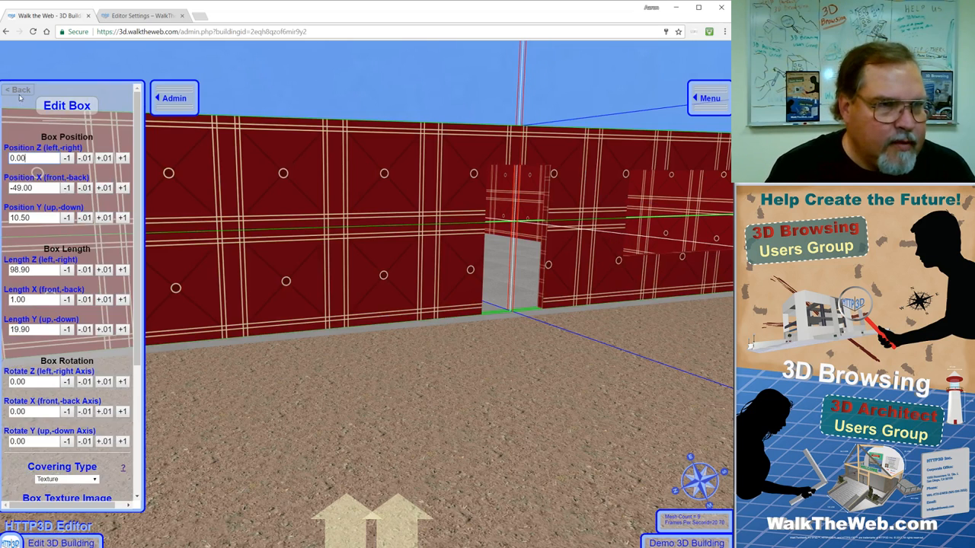
left_click(18, 88)
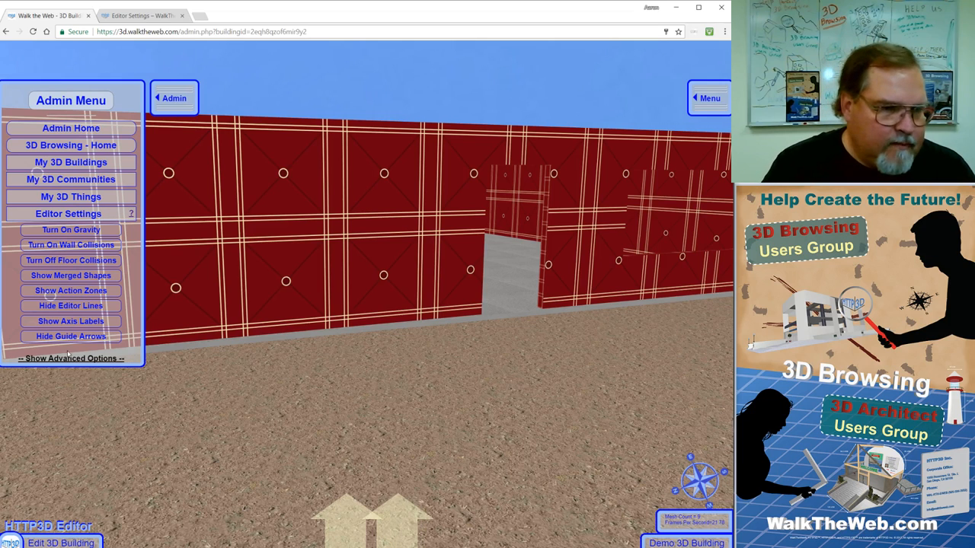
Hide the guide arrows and axis labels in Editor Settings.
left_click(70, 337)
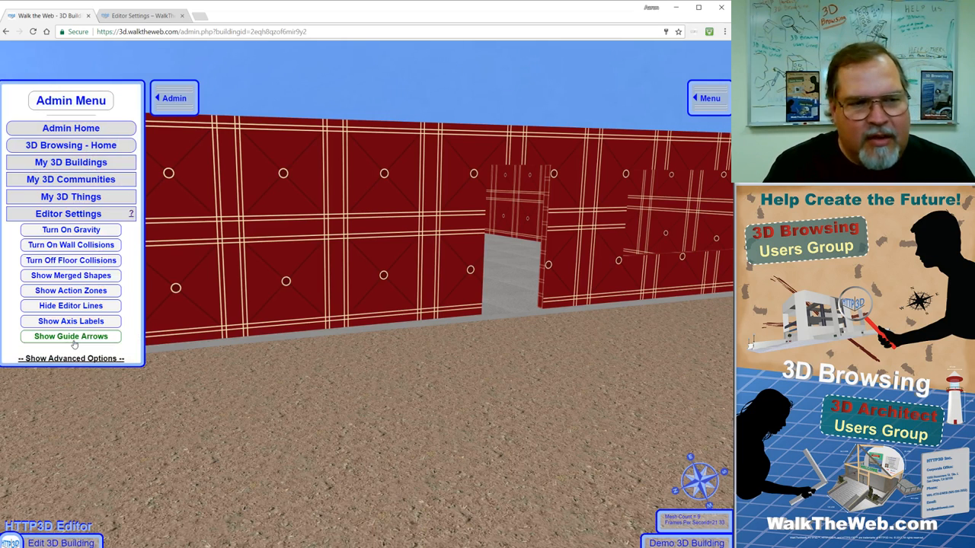
left_click(70, 336)
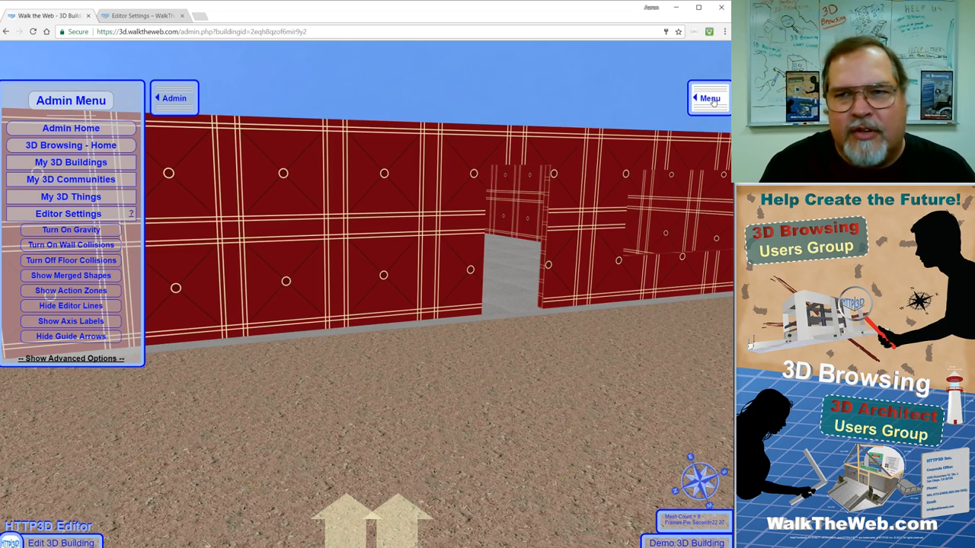
View the Movement Speed settings with walk and pan rotation speed adjusters, then return to the menu.
left_click(710, 98)
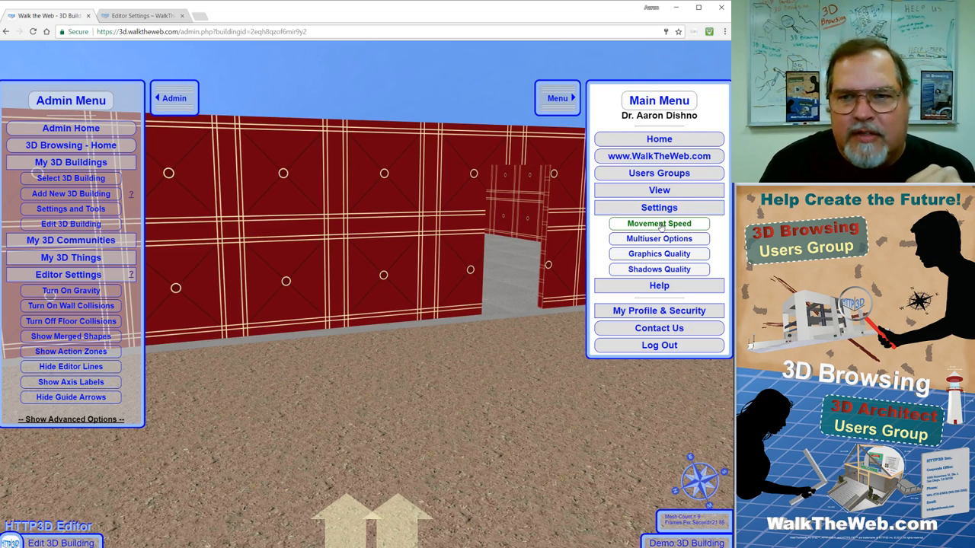
left_click(658, 223)
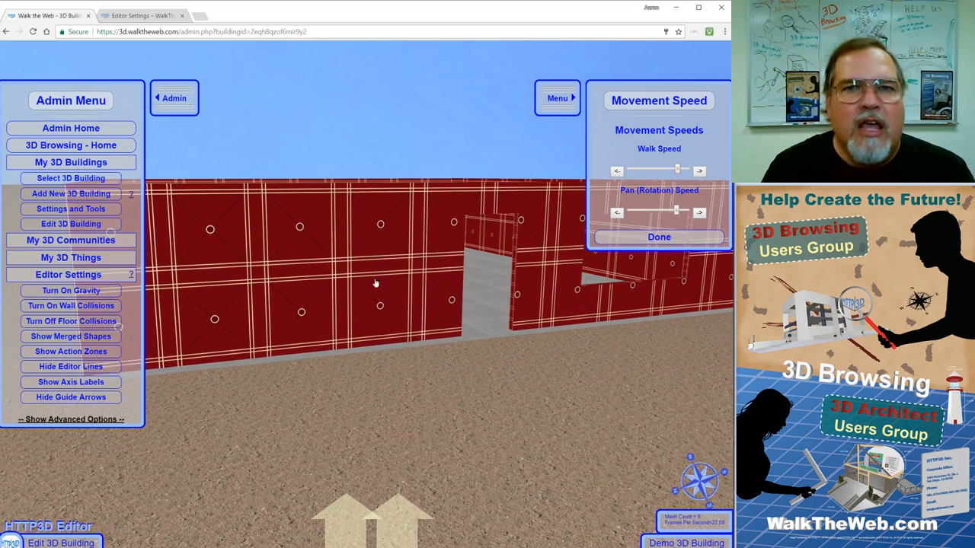
mouse_move(508, 287)
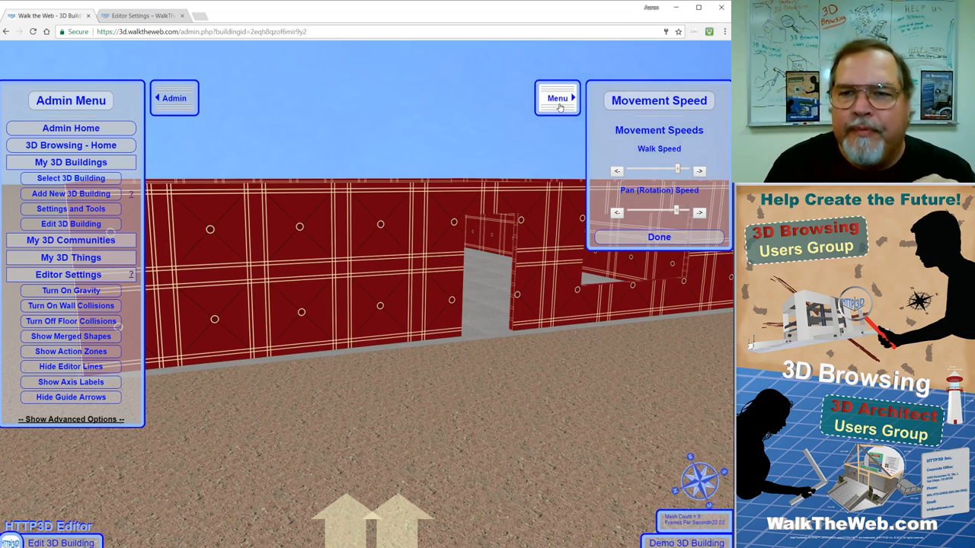
left_click(658, 237)
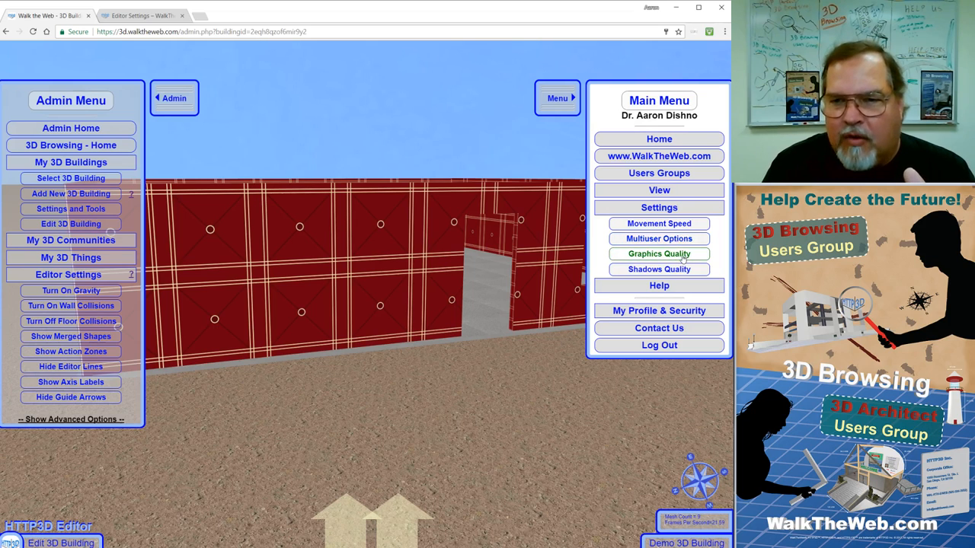
Choose low resolution and distance in Graphics Quality and check the admin view as the scene reloads.
left_click(658, 253)
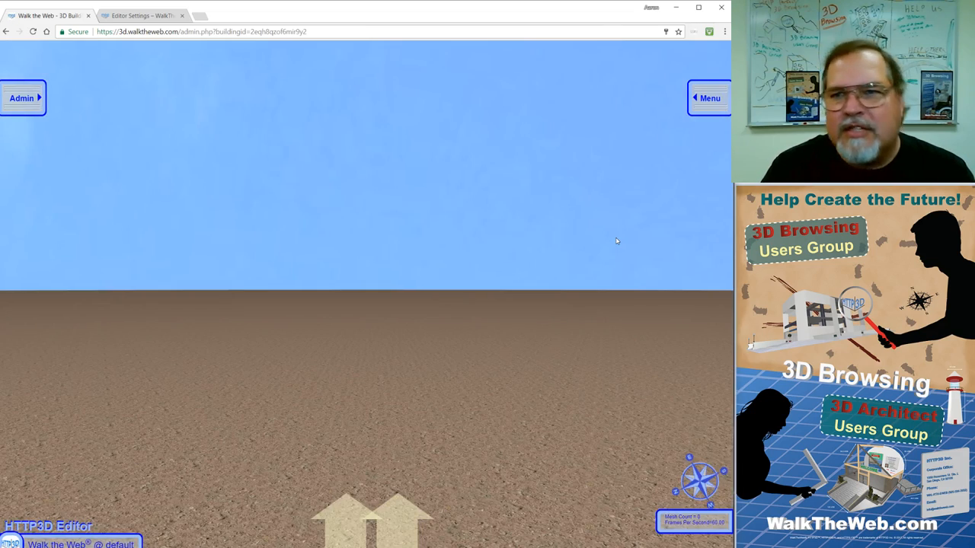
left_click(22, 97)
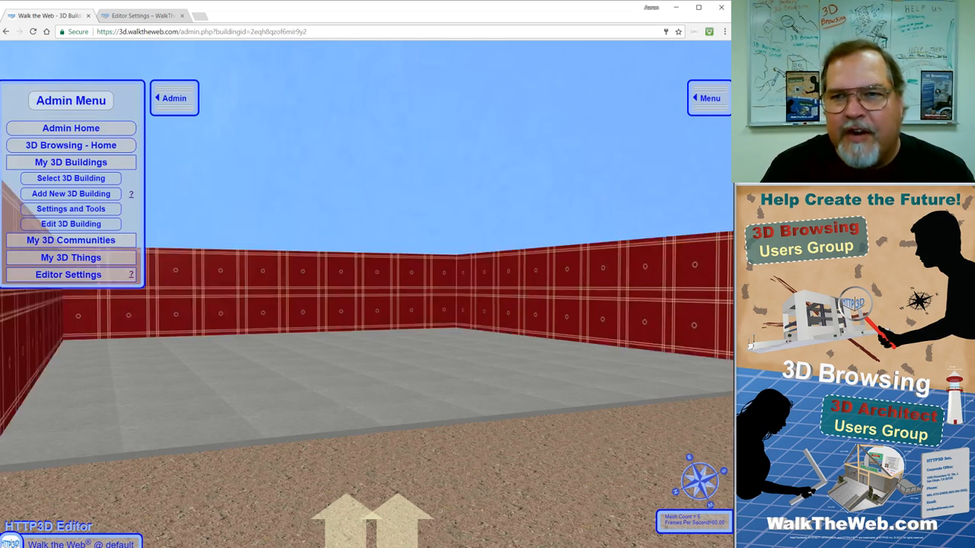
left_click(708, 98)
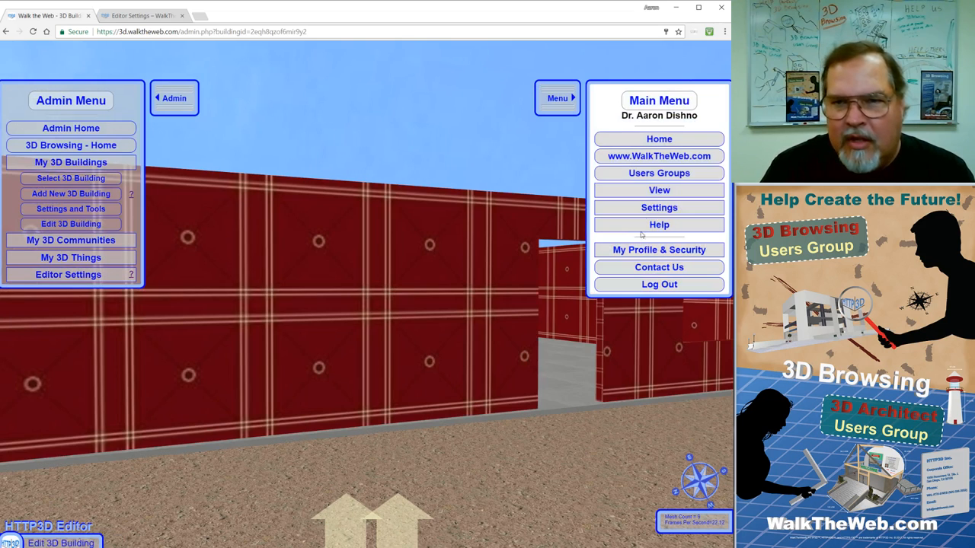
mouse_move(658, 224)
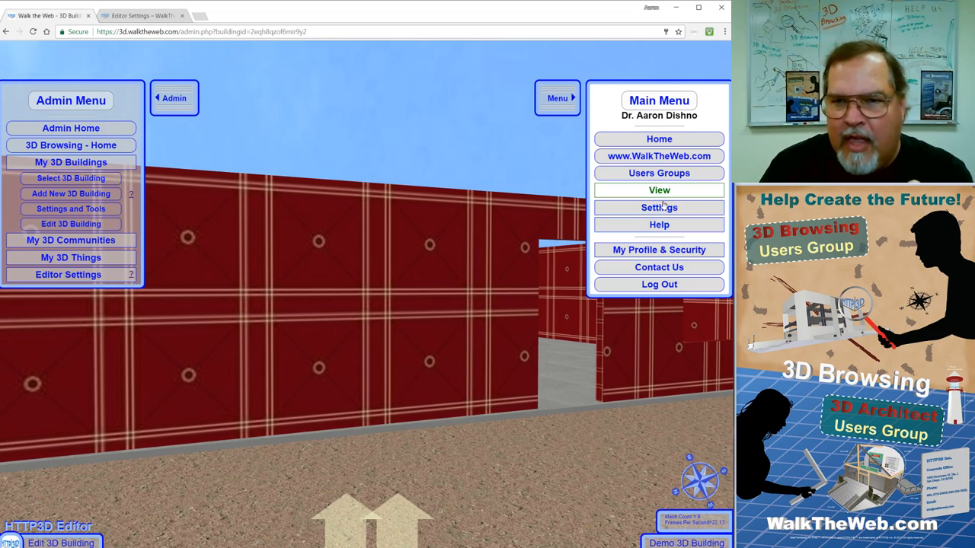
left_click(658, 208)
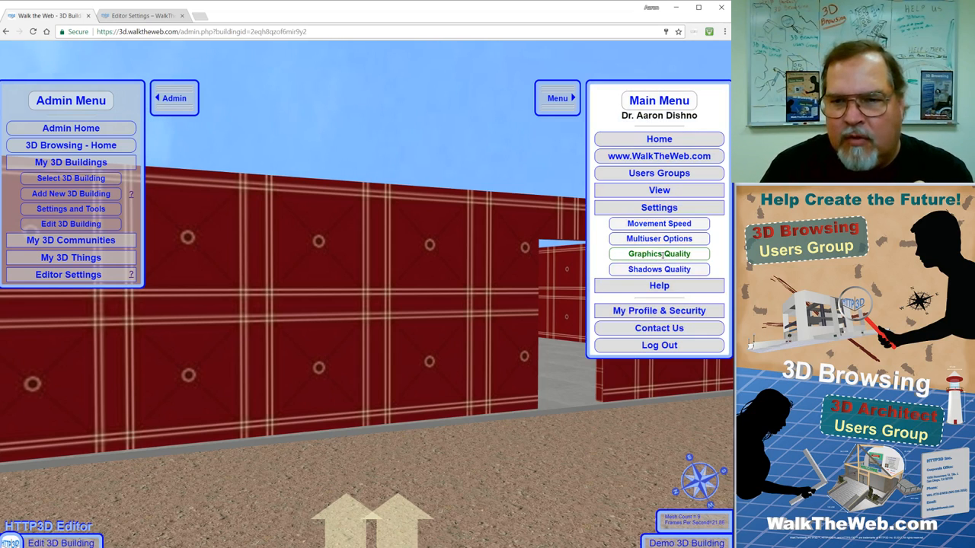
left_click(658, 253)
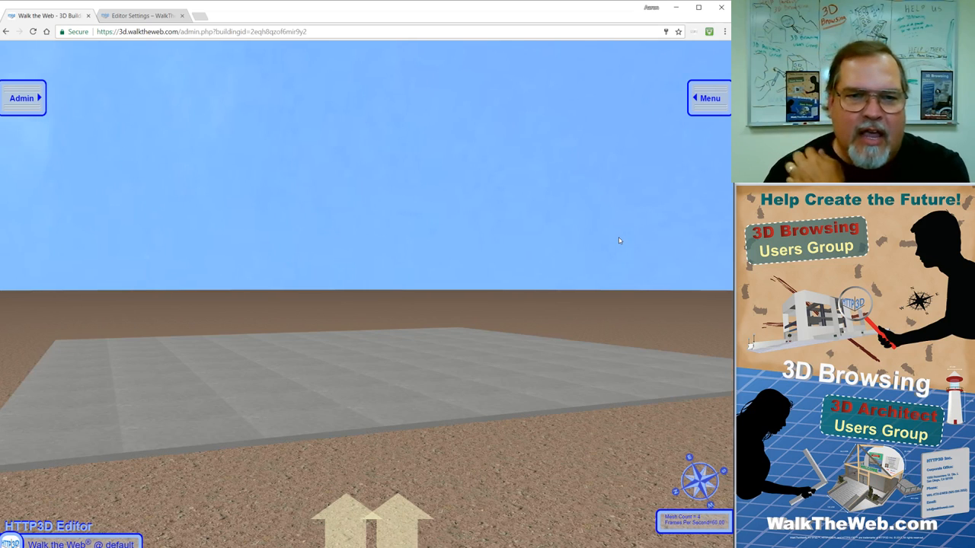
left_click(21, 98)
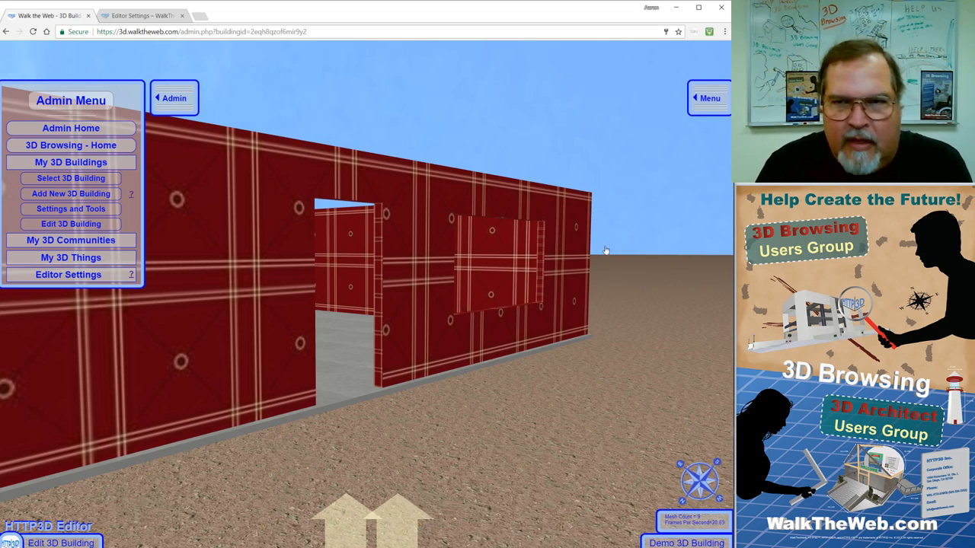
Revisit Settings > Graphics Quality after the reload shows only ground and sky.
left_click(708, 98)
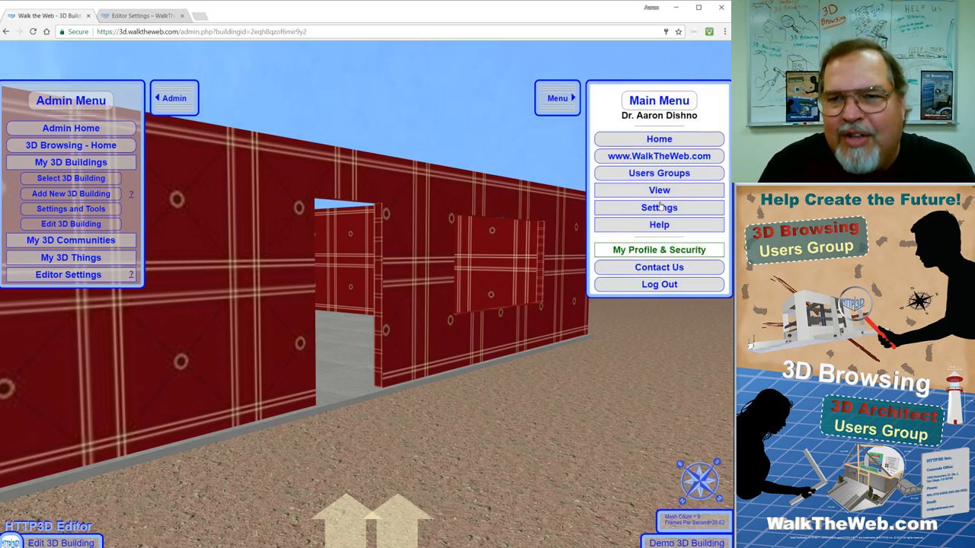
left_click(658, 207)
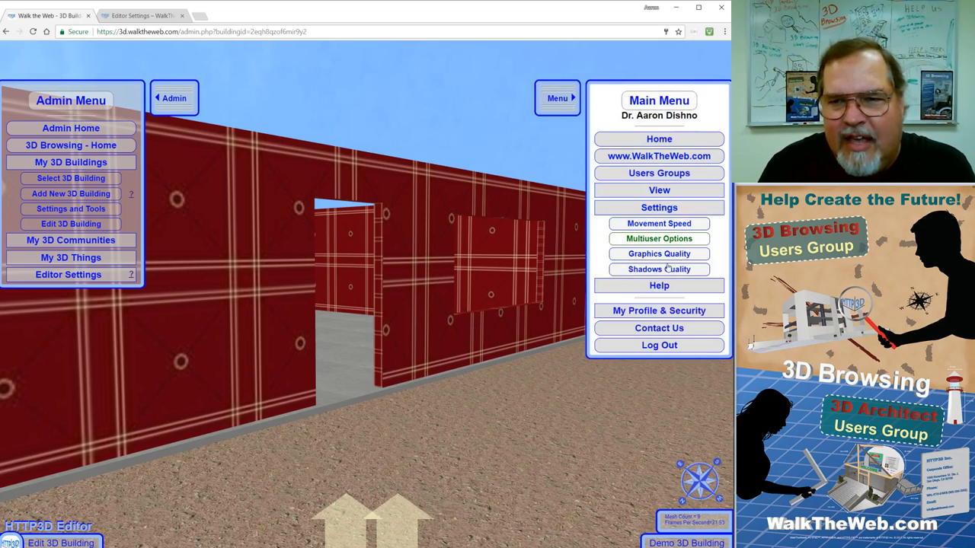
left_click(658, 253)
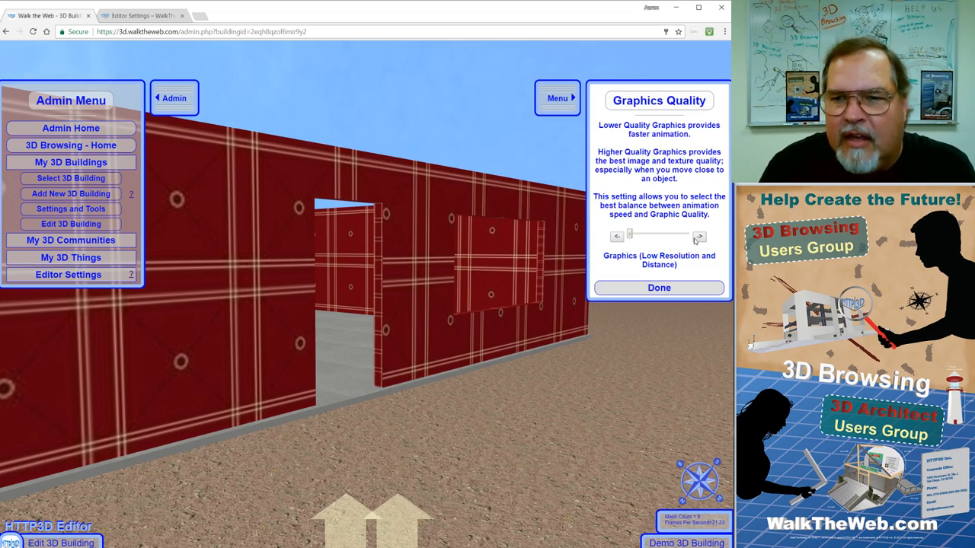
left_click(658, 288)
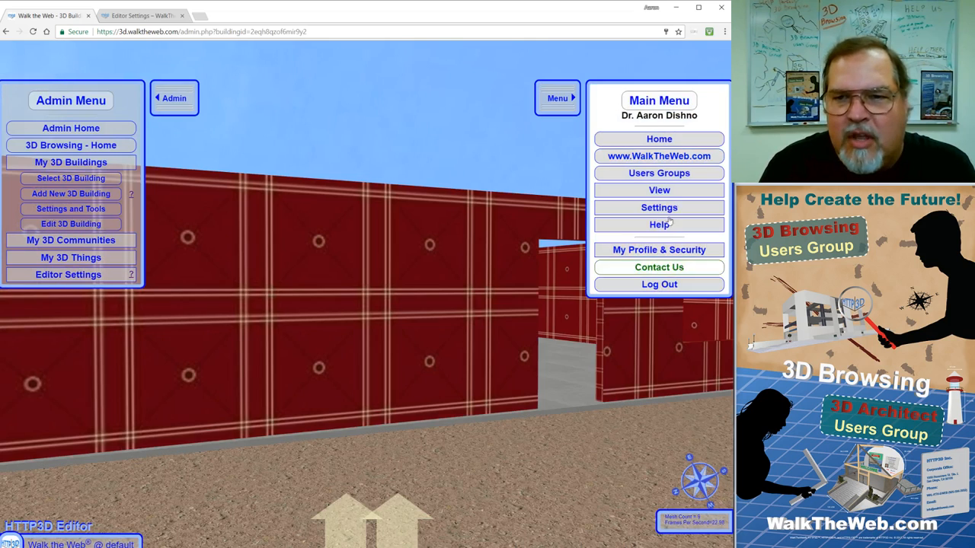
left_click(658, 207)
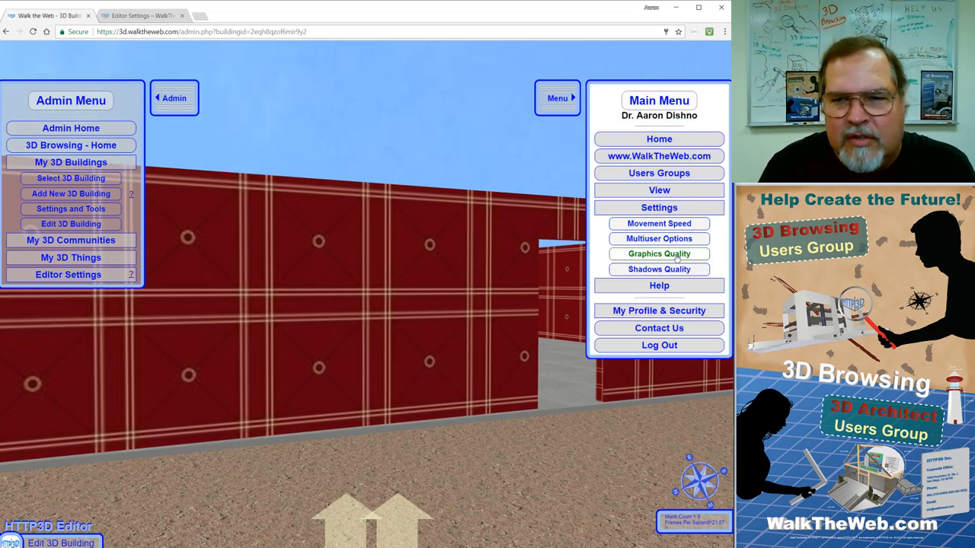
left_click(658, 252)
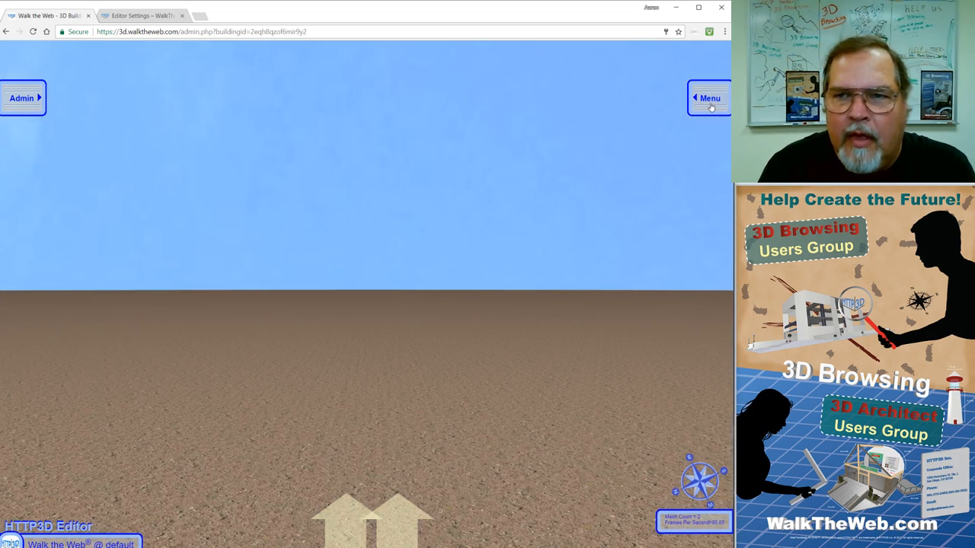
Review the Shadows Quality setting at None - Low Resolution from the main menu's settings.
left_click(21, 97)
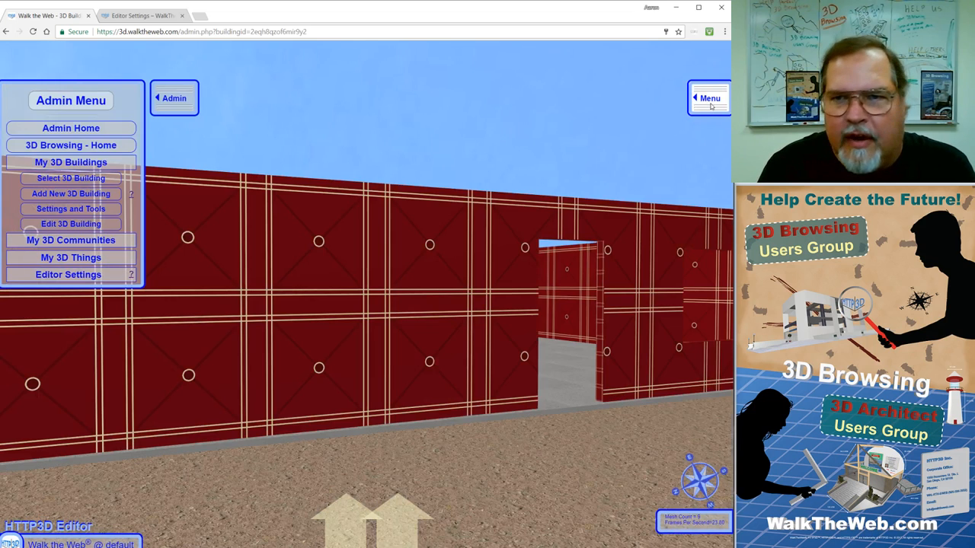
left_click(710, 98)
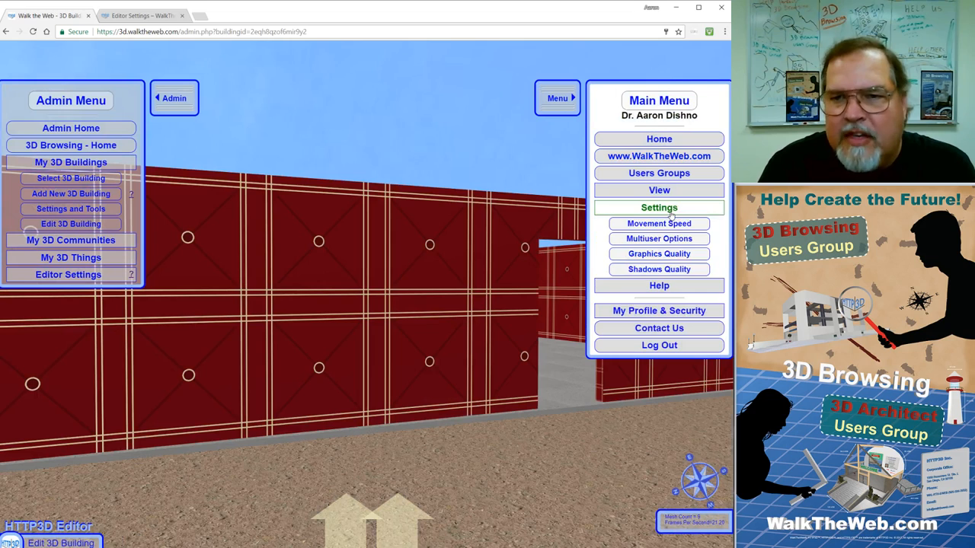
left_click(658, 268)
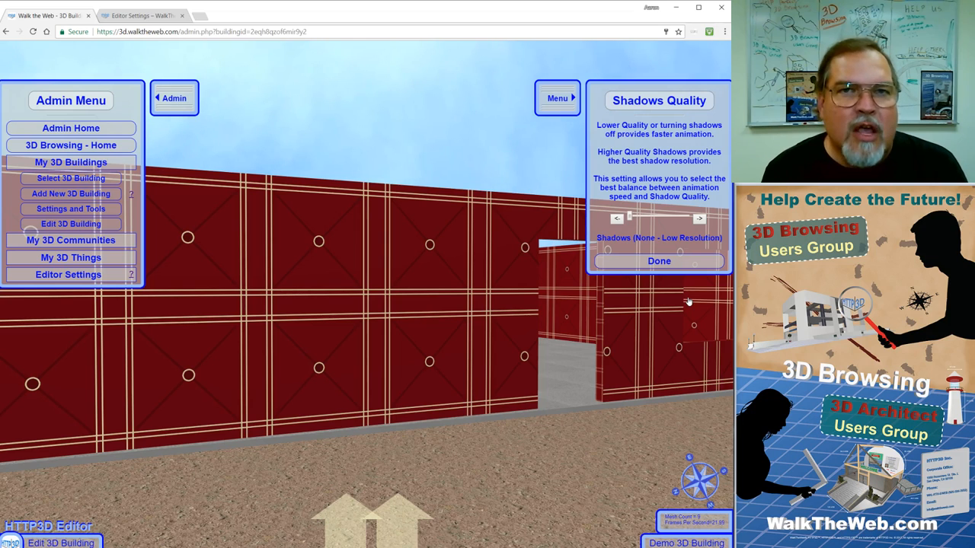
mouse_move(587, 347)
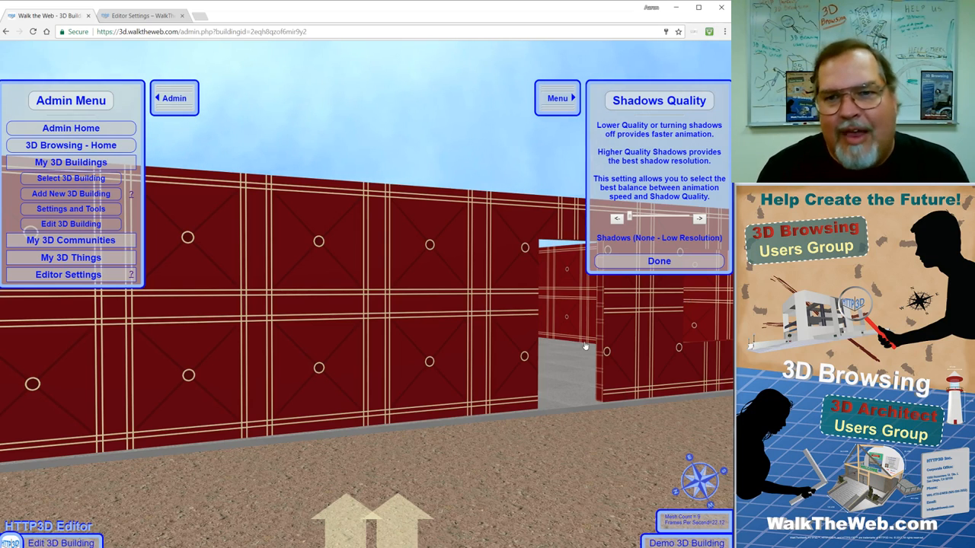
mouse_move(591, 329)
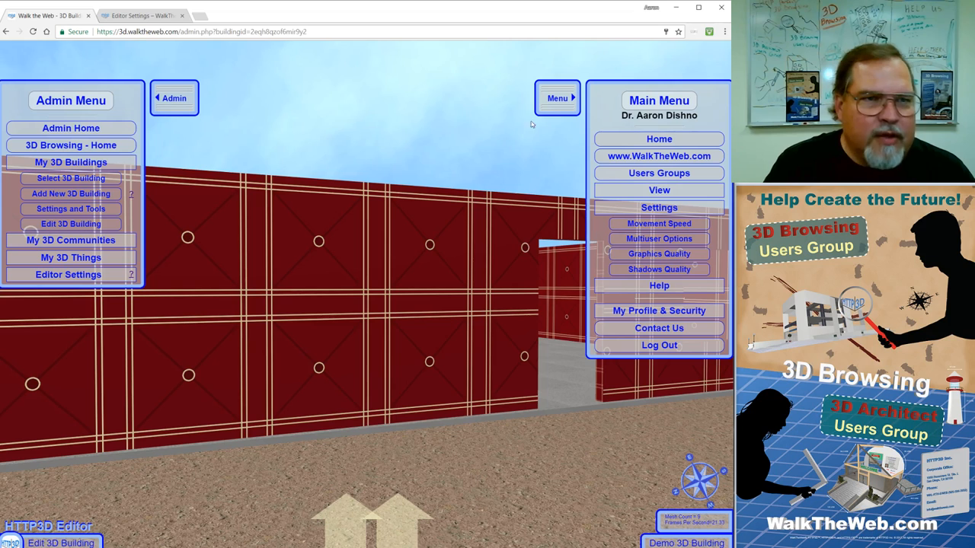
Expand Editor Settings, show the advanced options, and bring up the browser developer console with F12.
left_click(557, 98)
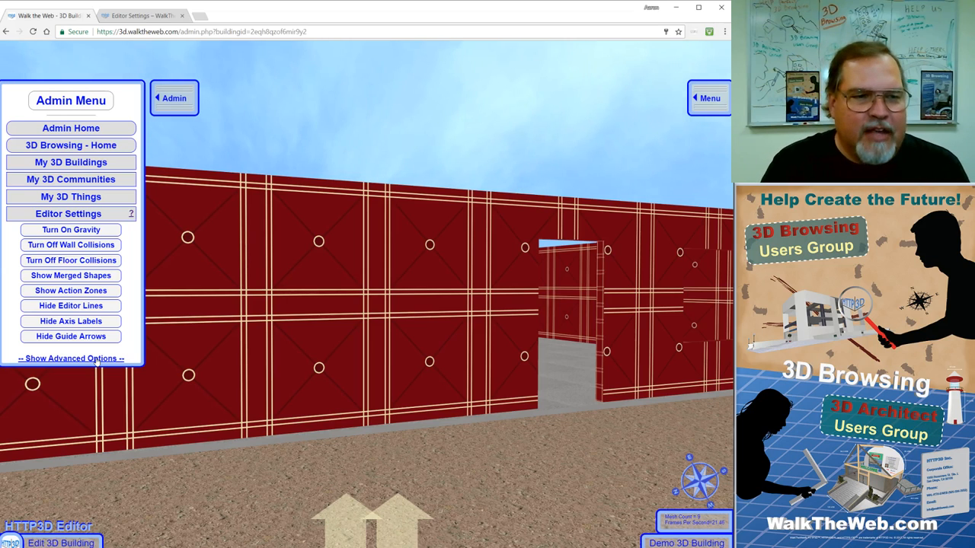
left_click(70, 358)
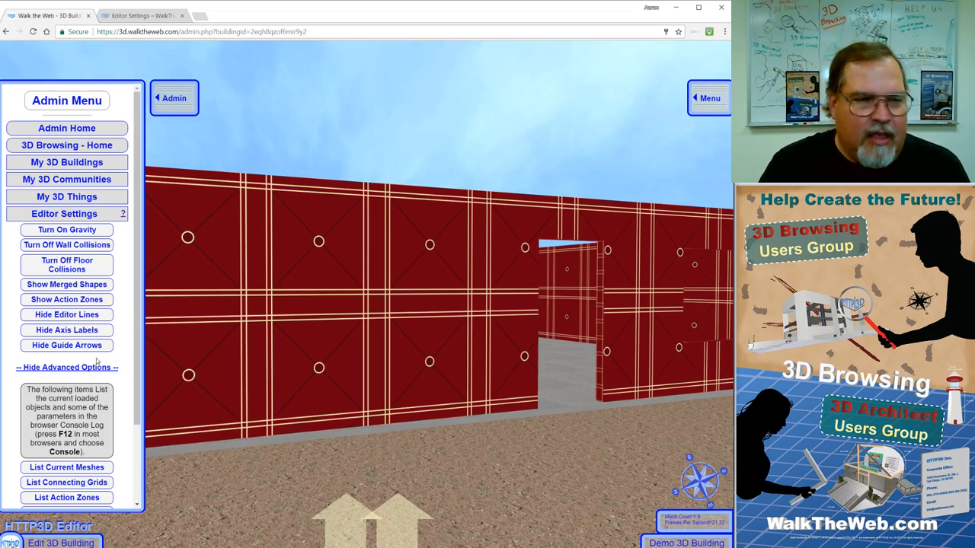
scroll("down", 3)
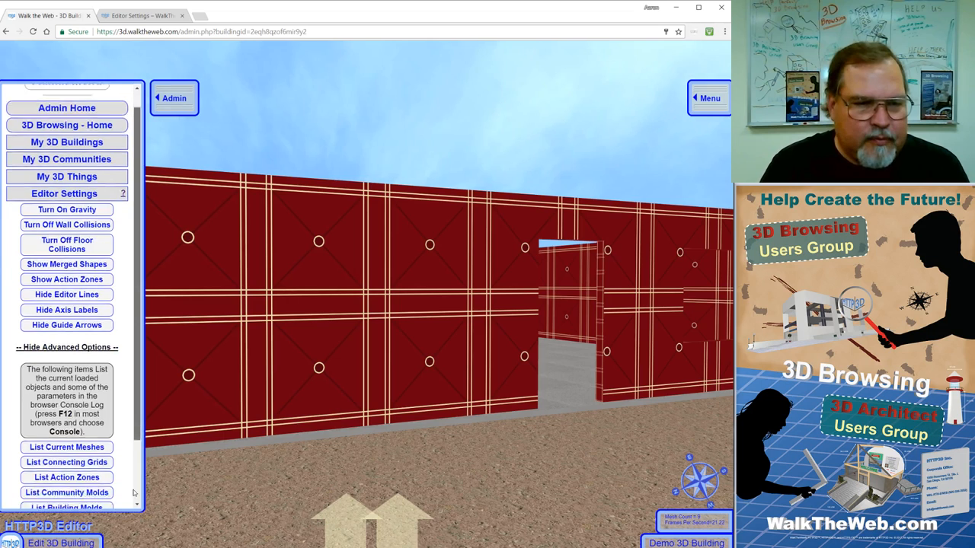
scroll("down", 3)
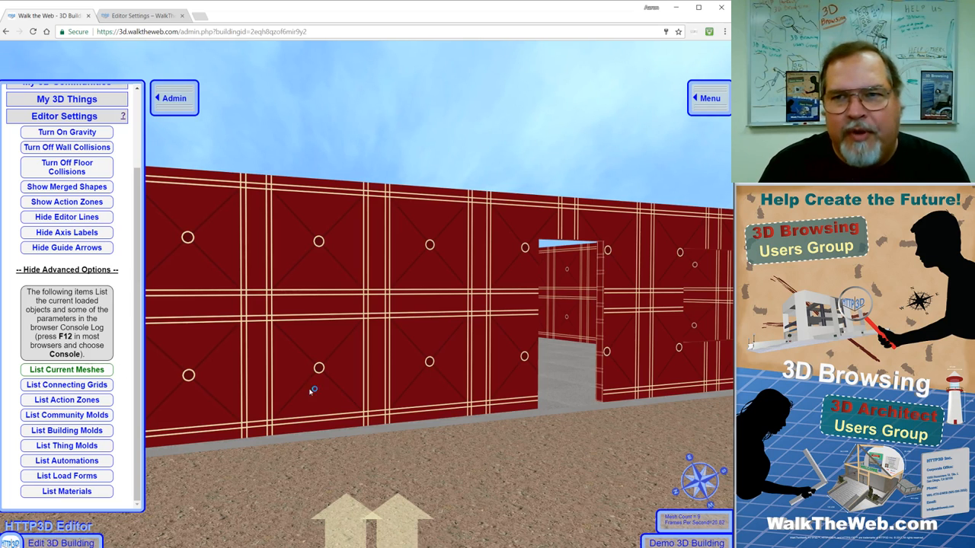
key("F12")
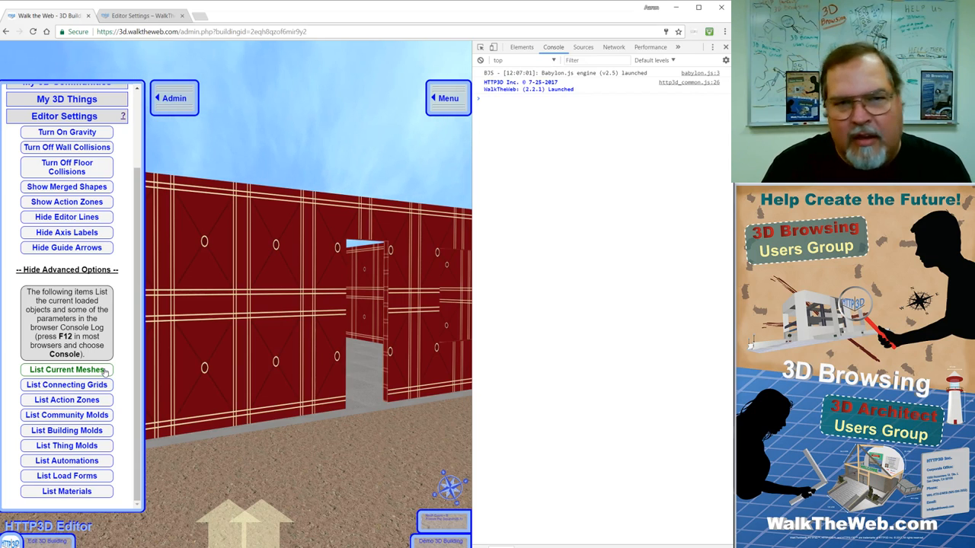
List the currently loaded meshes and molds with their names in the browser console.
left_click(67, 370)
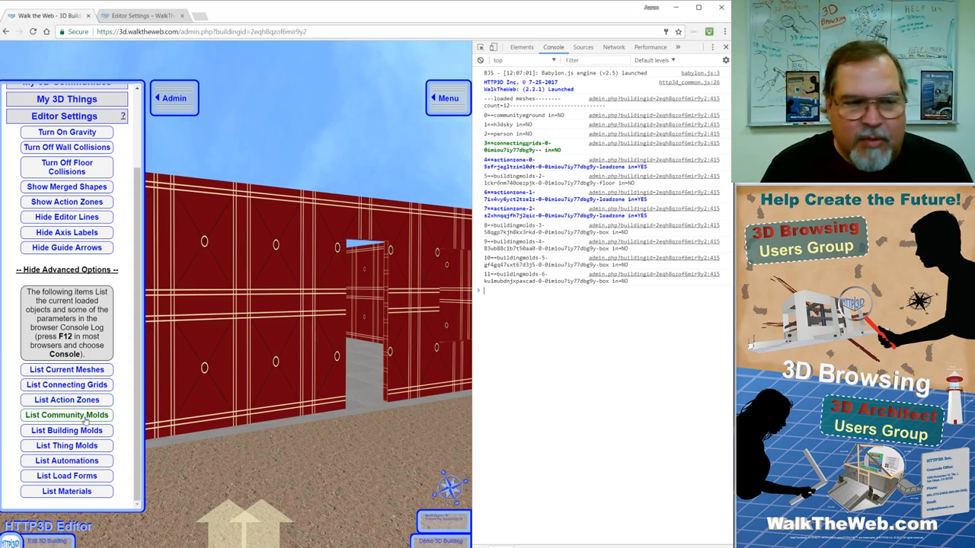
mouse_move(67, 460)
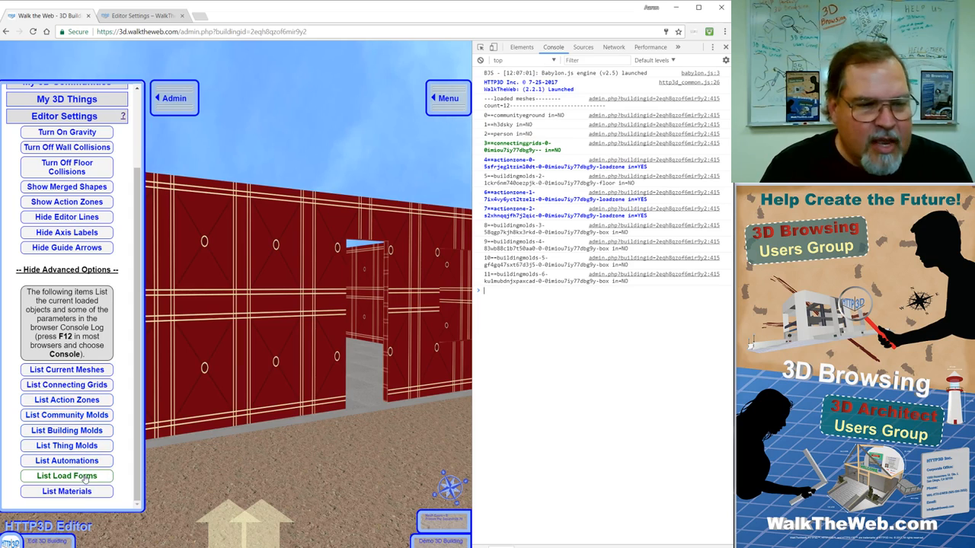
mouse_move(67, 490)
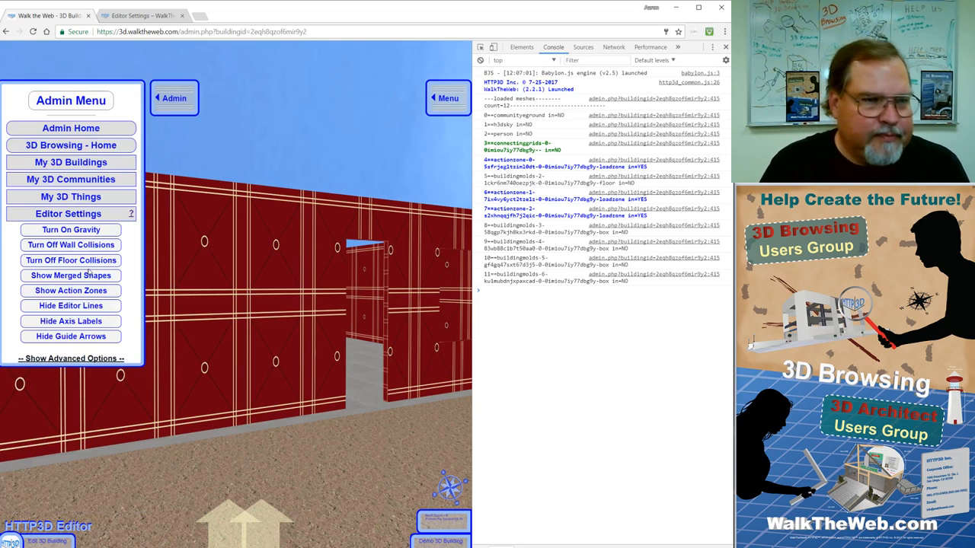
Collapse the Editor Settings list in the Admin Menu after closing the developer tools.
left_click(67, 213)
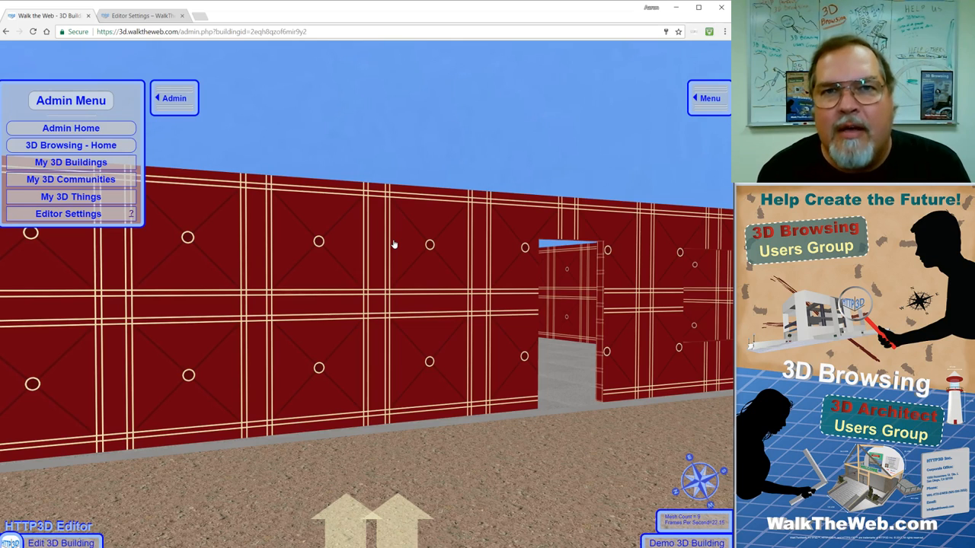
mouse_move(582, 186)
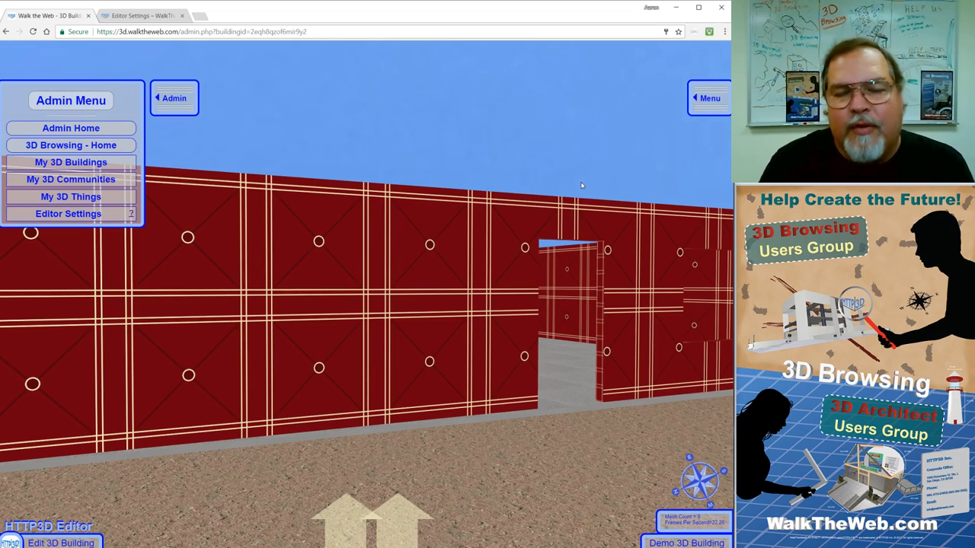